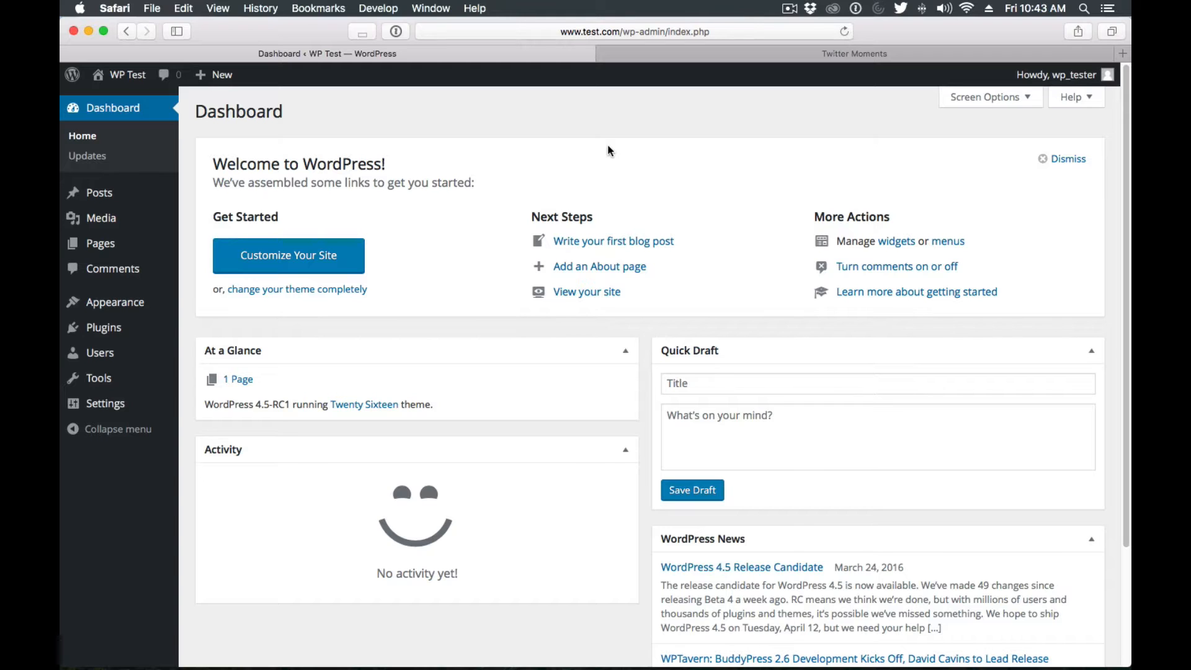
mouse_move(439, 338)
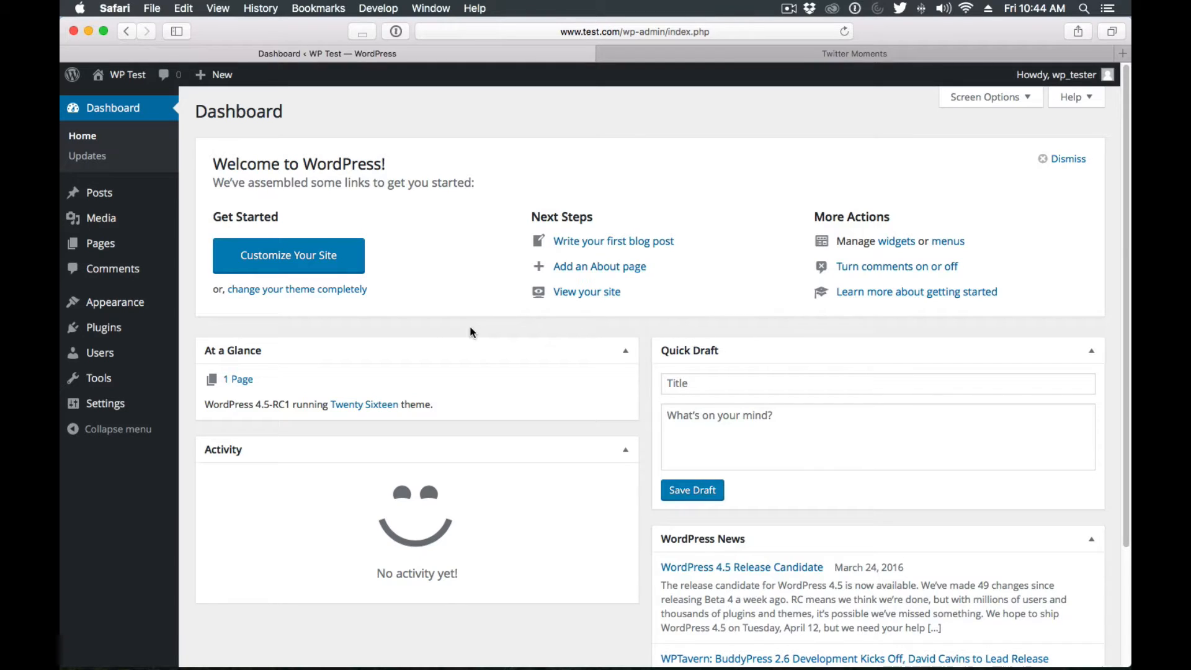
mouse_move(115, 302)
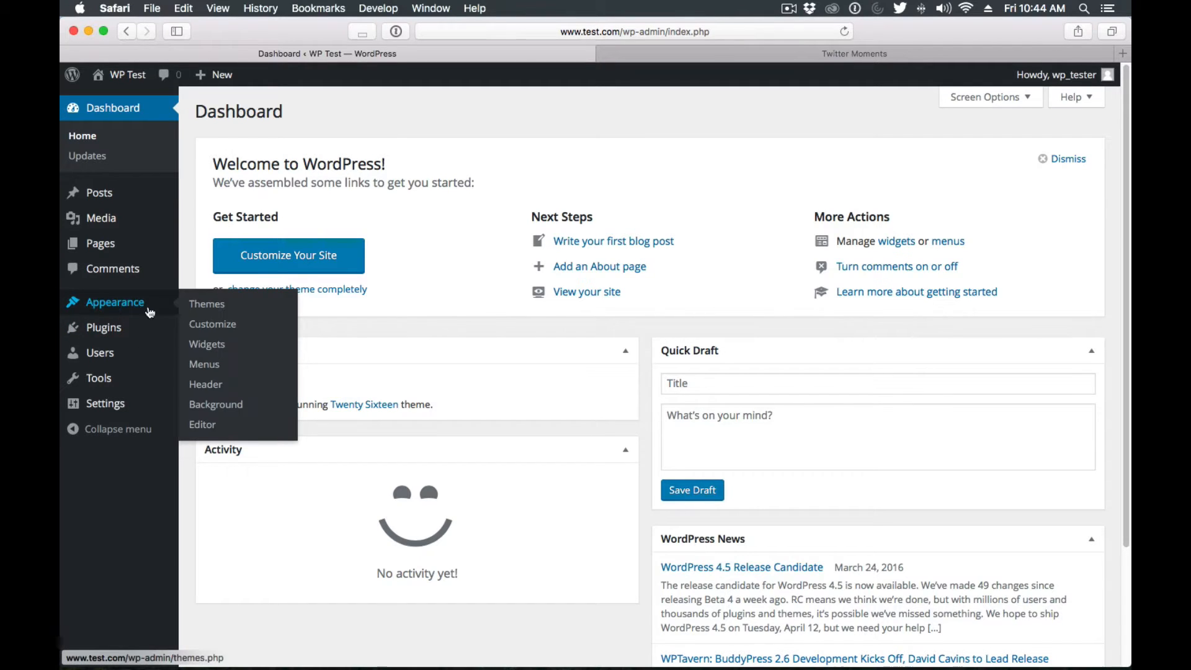
Step: Open Appearance > Customize and cycle the preview through tablet and phone widths, ending on desktop
left_click(212, 324)
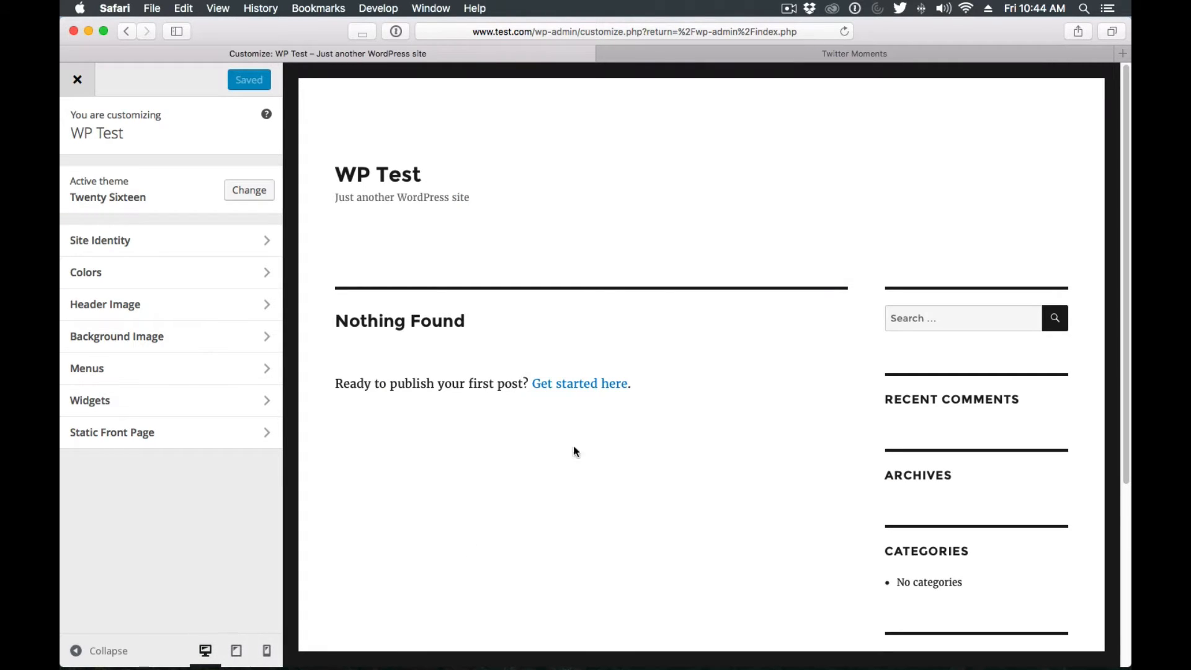
mouse_move(329, 566)
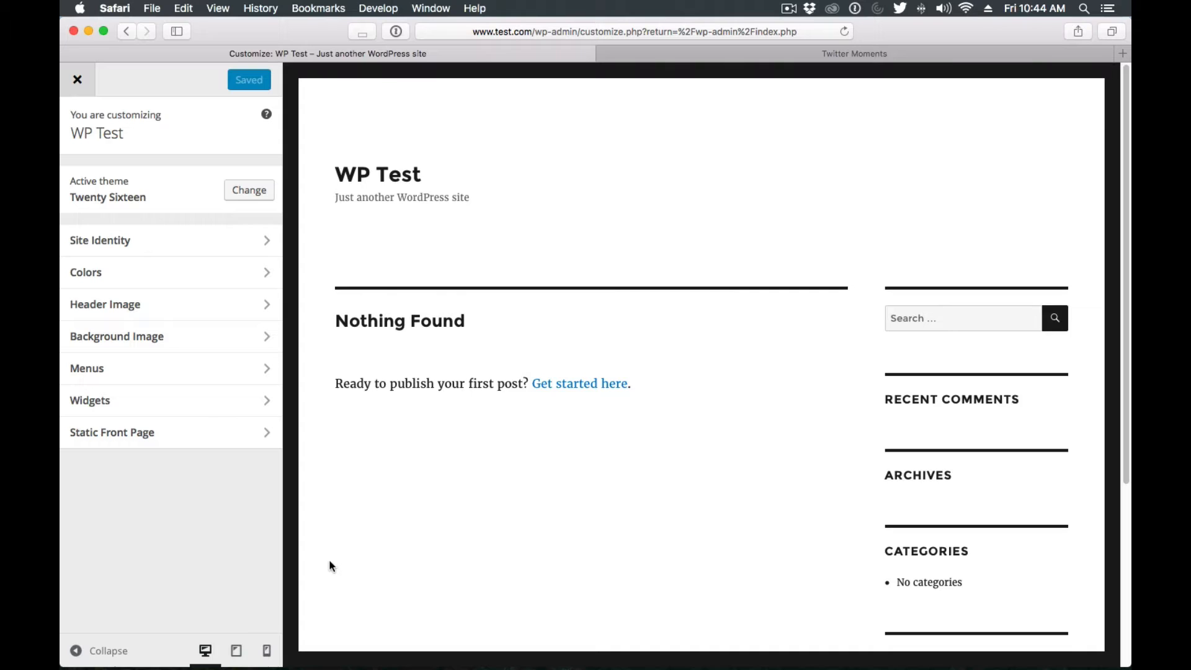
mouse_move(862, 379)
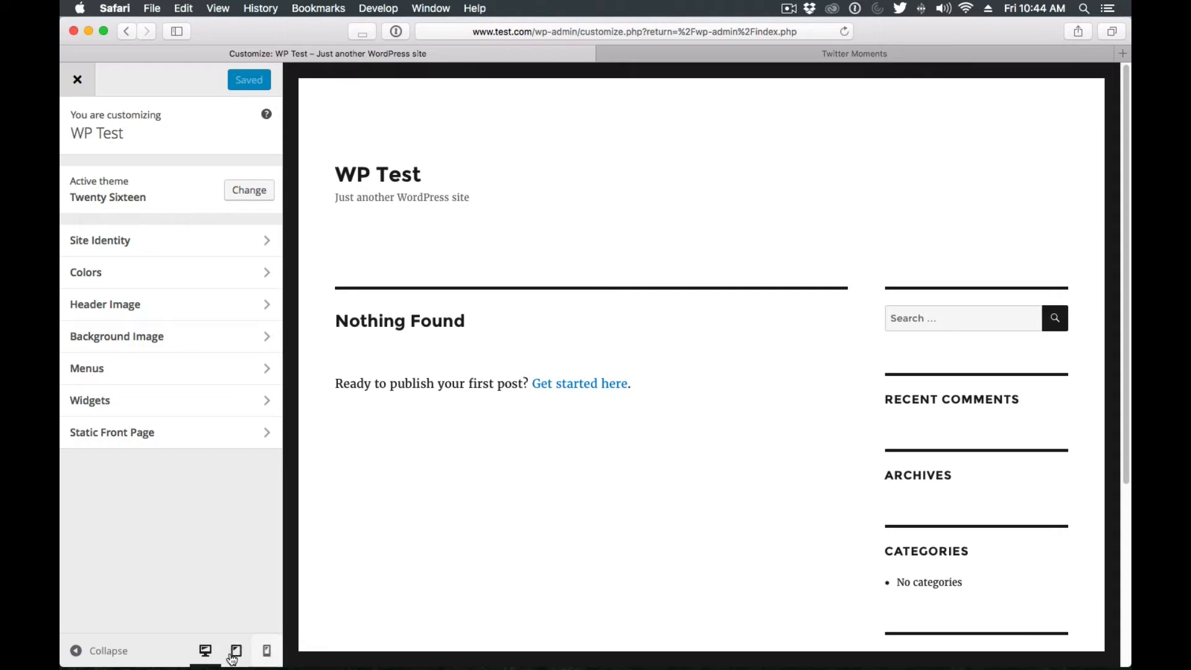
left_click(267, 651)
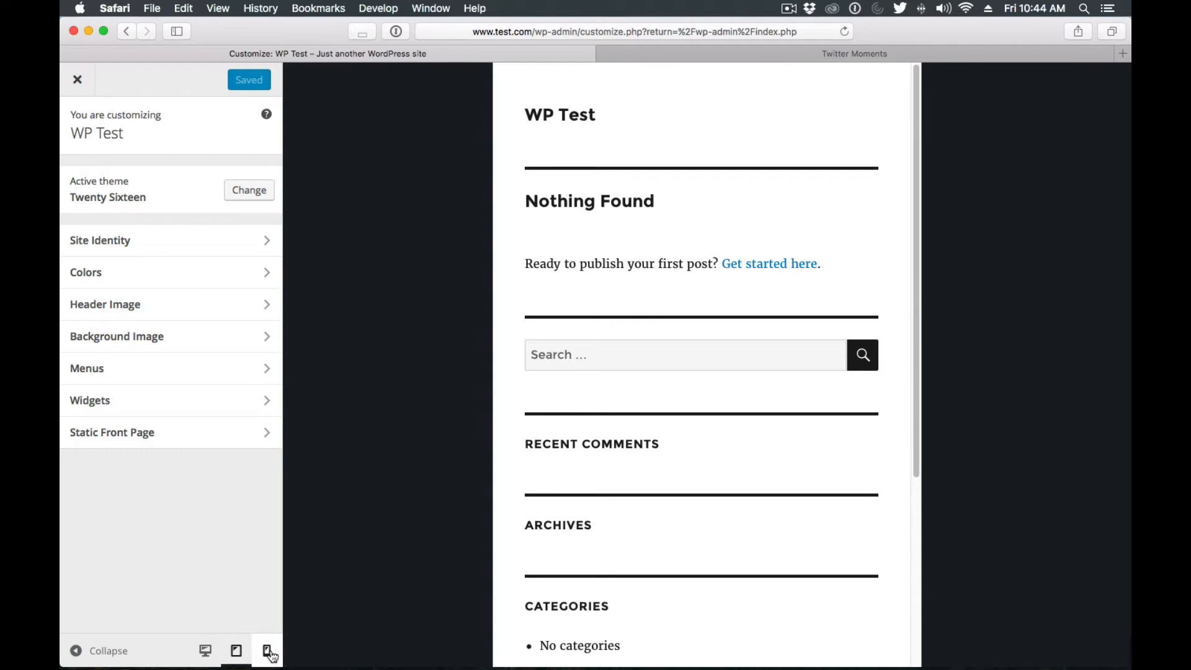
left_click(267, 650)
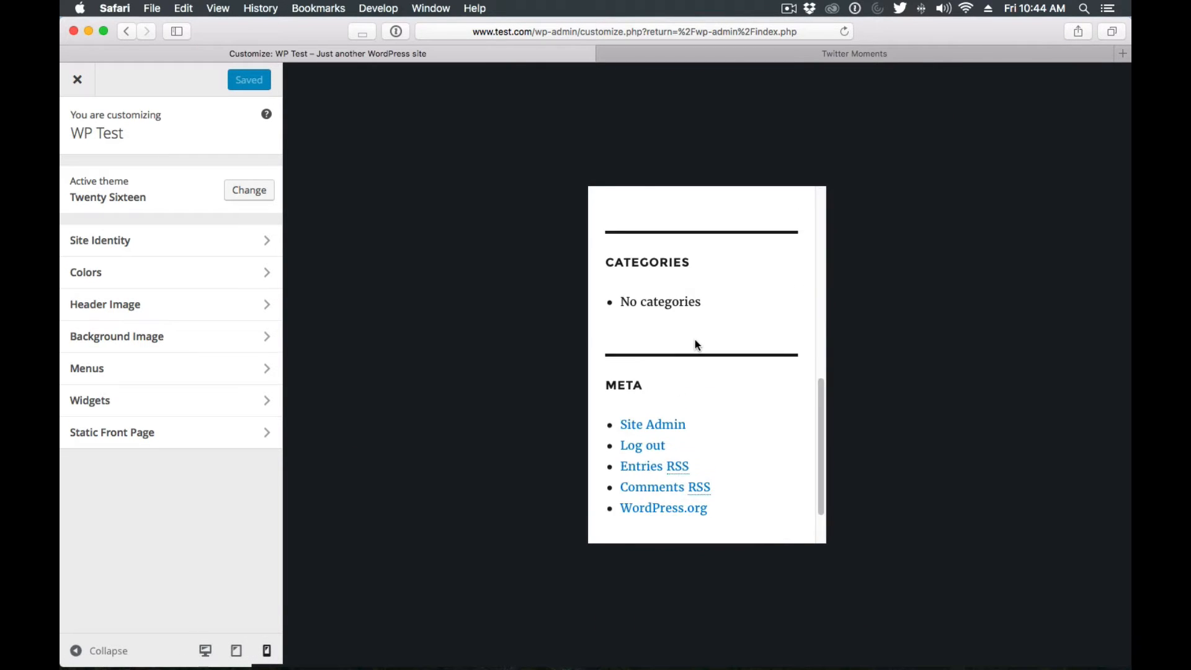
left_click(206, 650)
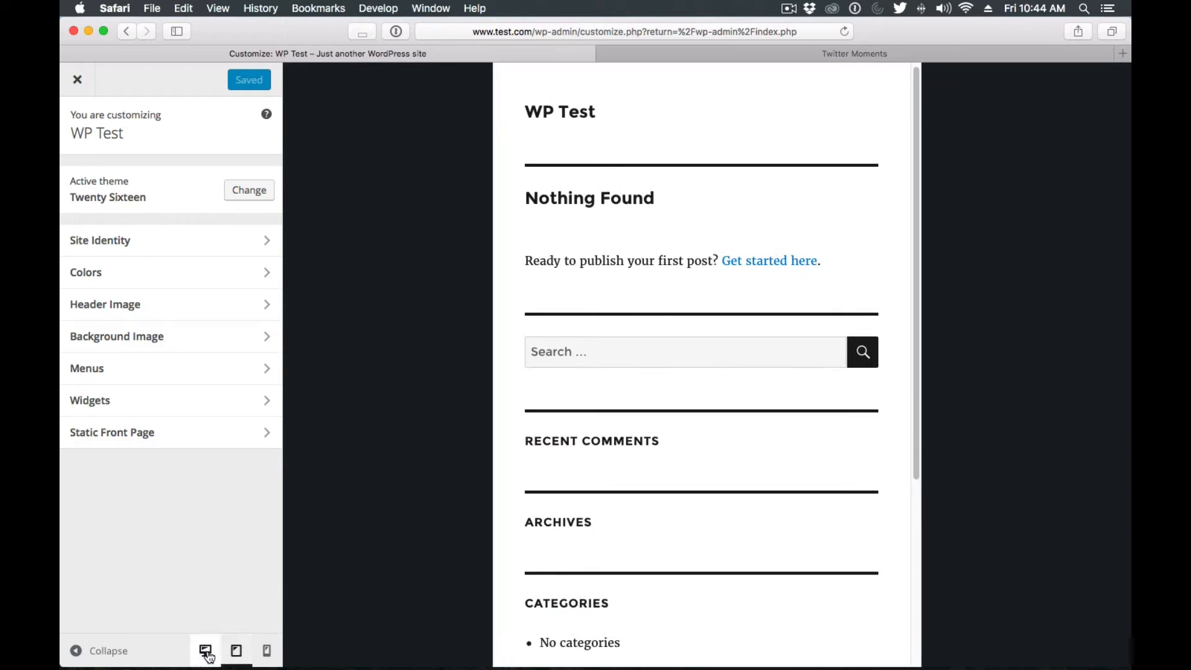
left_click(236, 651)
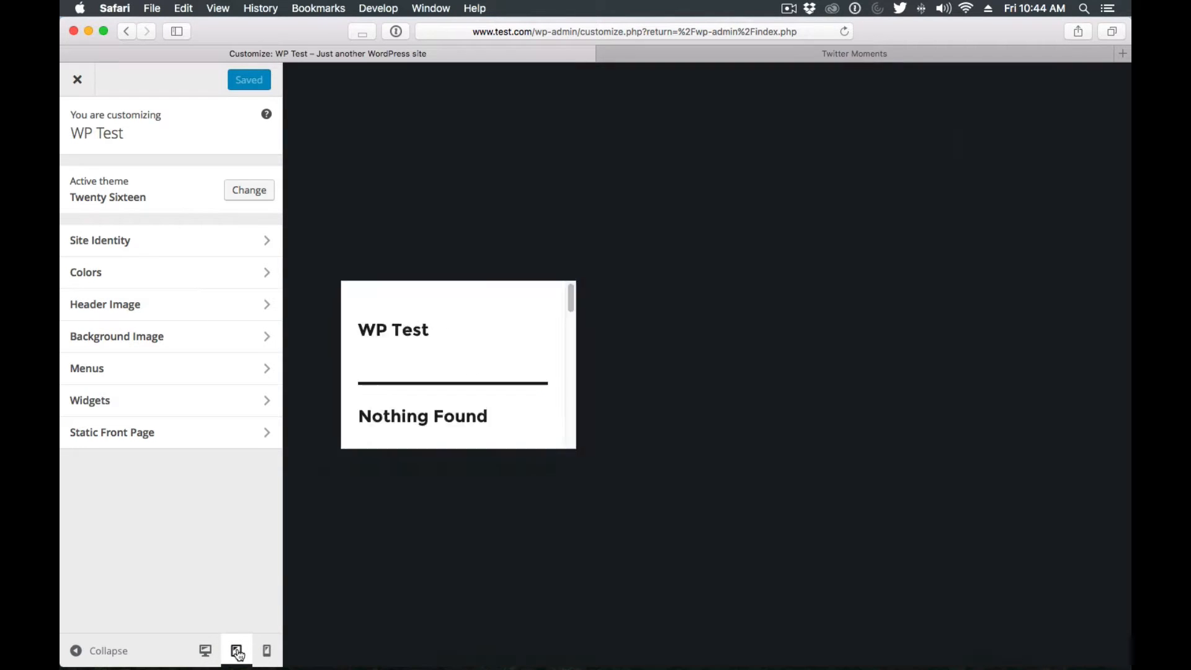
left_click(266, 650)
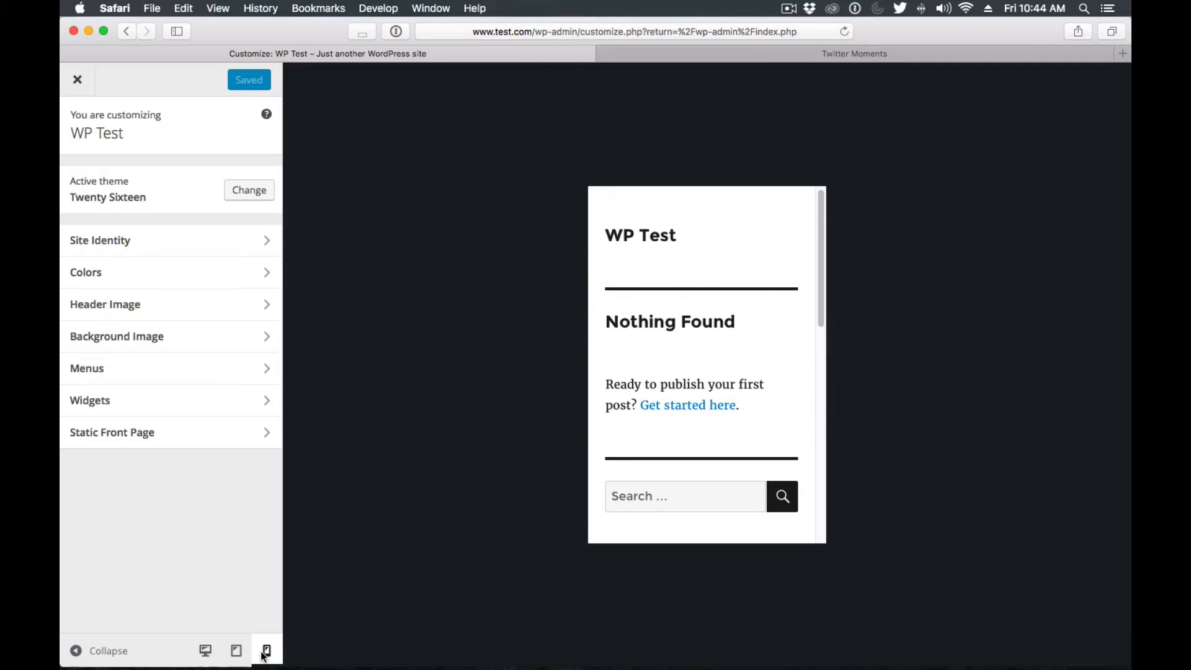
left_click(206, 650)
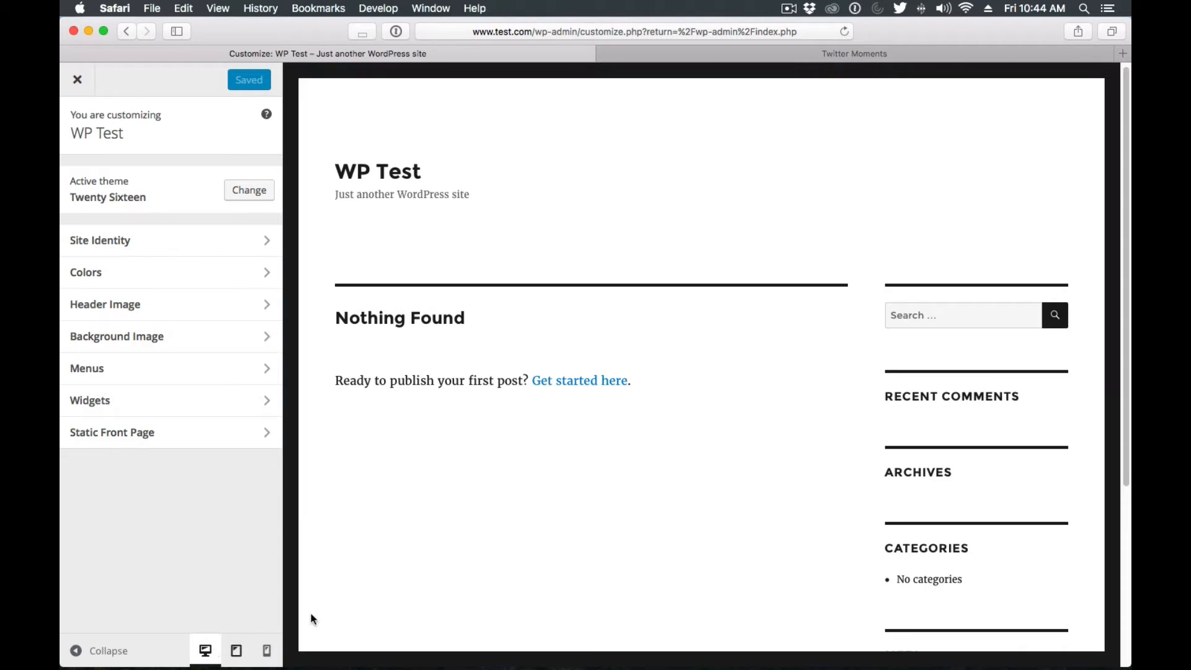
left_click(267, 650)
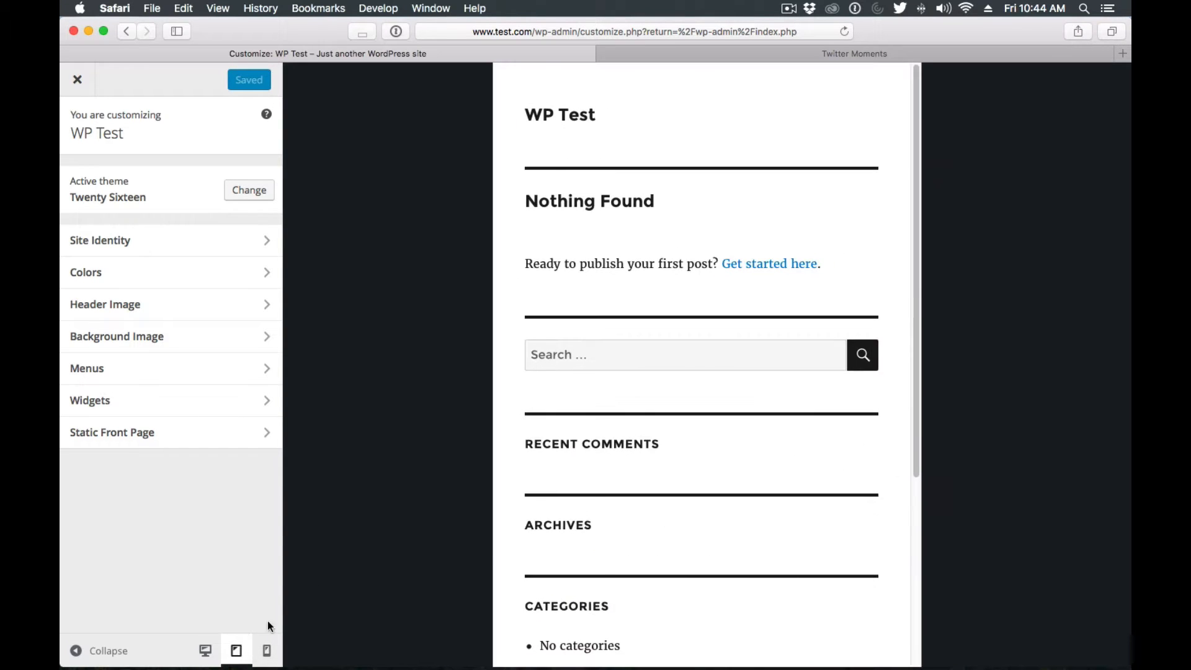
left_click(205, 651)
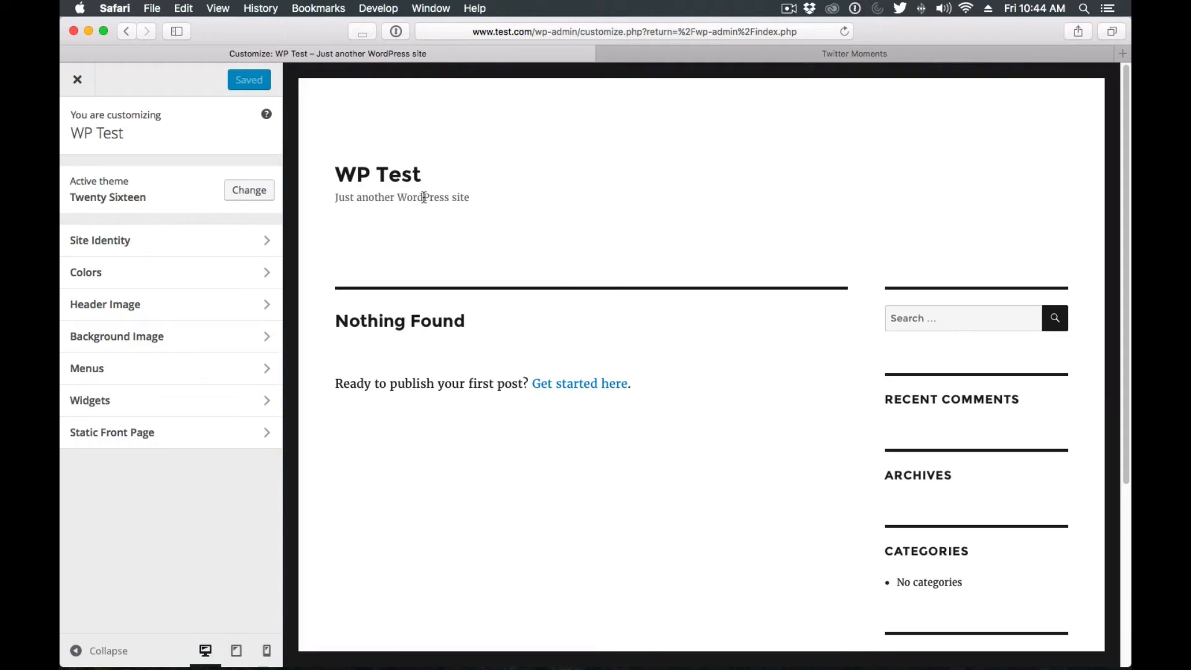
mouse_move(189, 171)
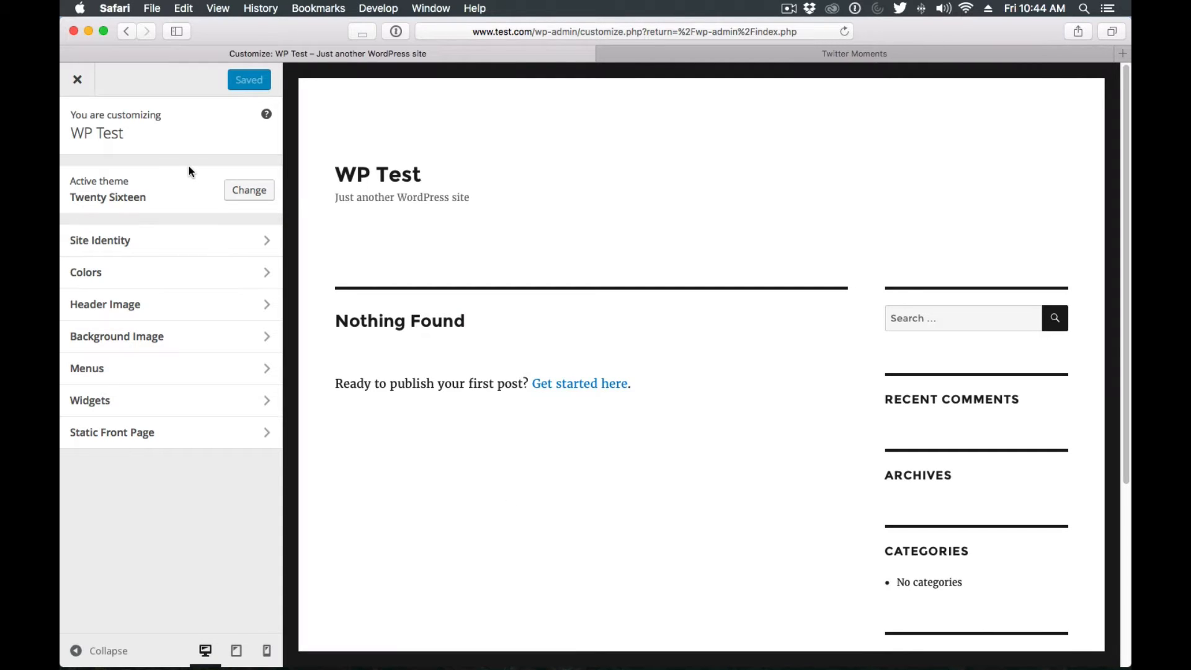
mouse_move(963, 218)
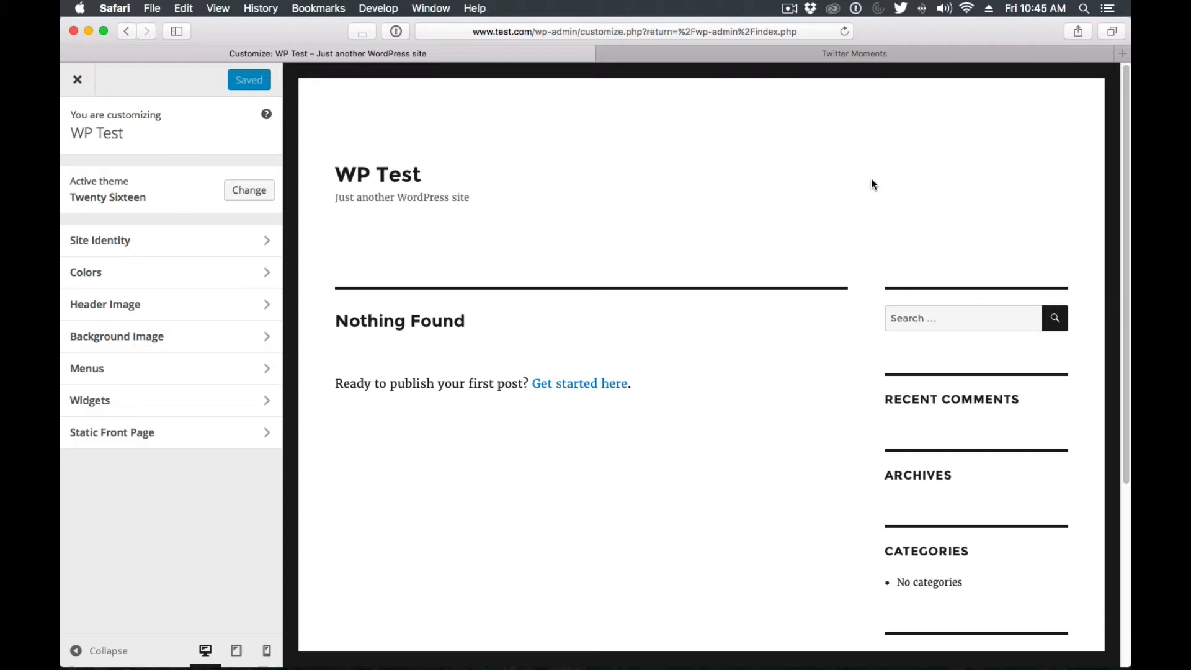
mouse_move(498, 209)
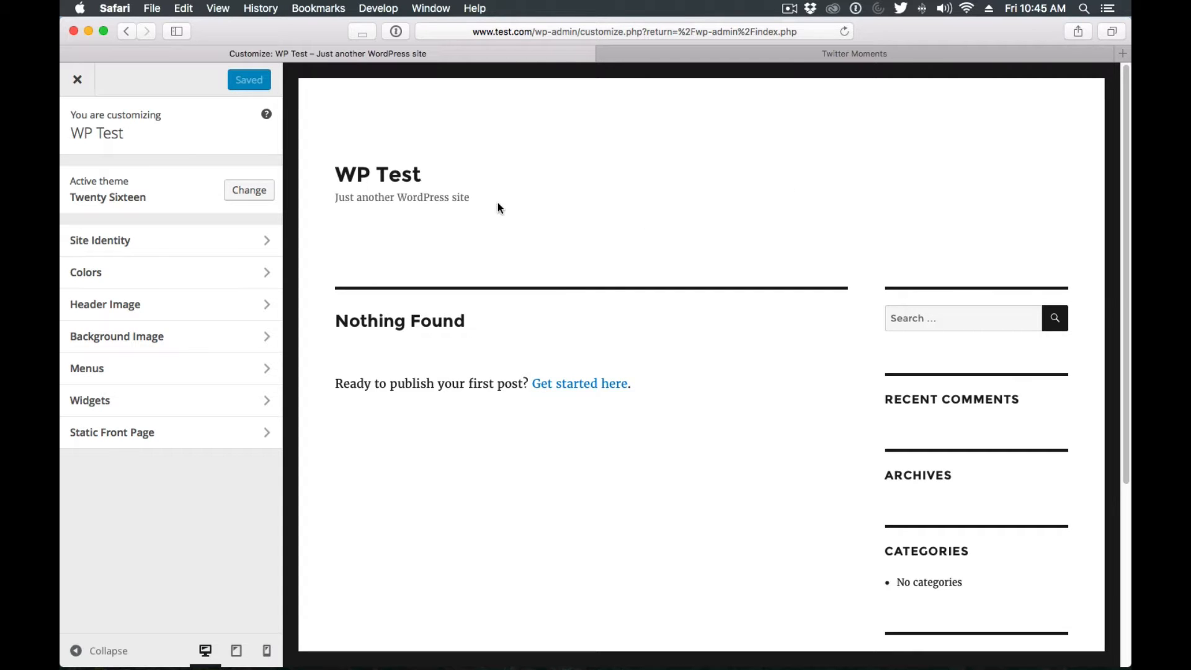
mouse_move(395, 156)
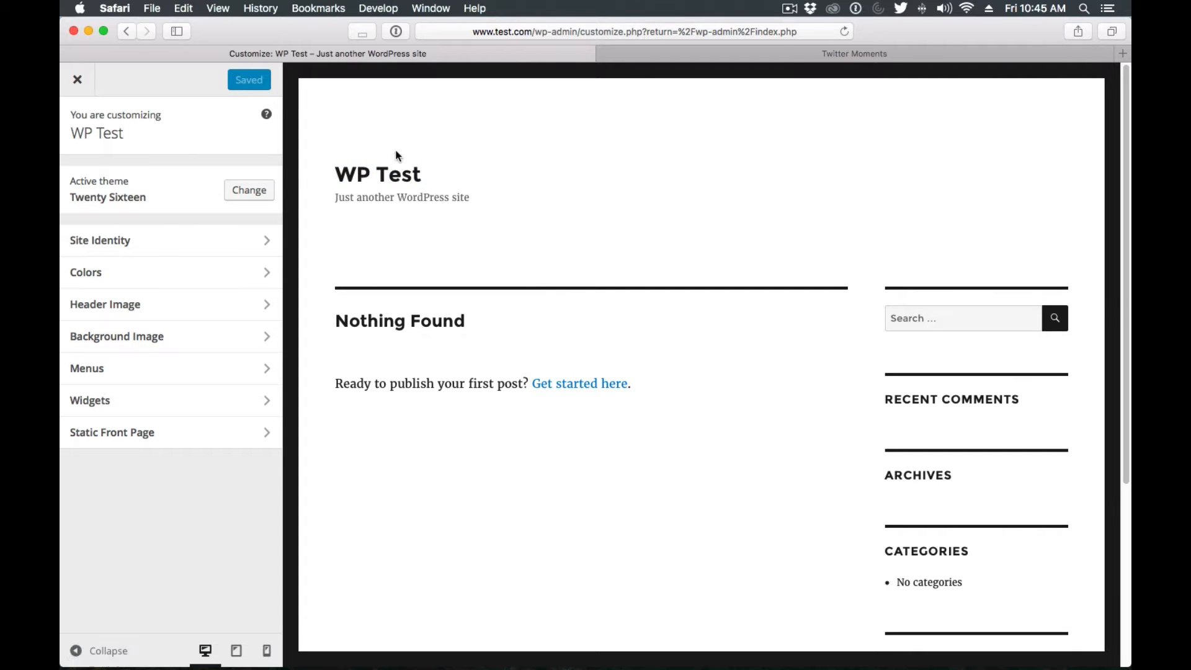
mouse_move(562, 209)
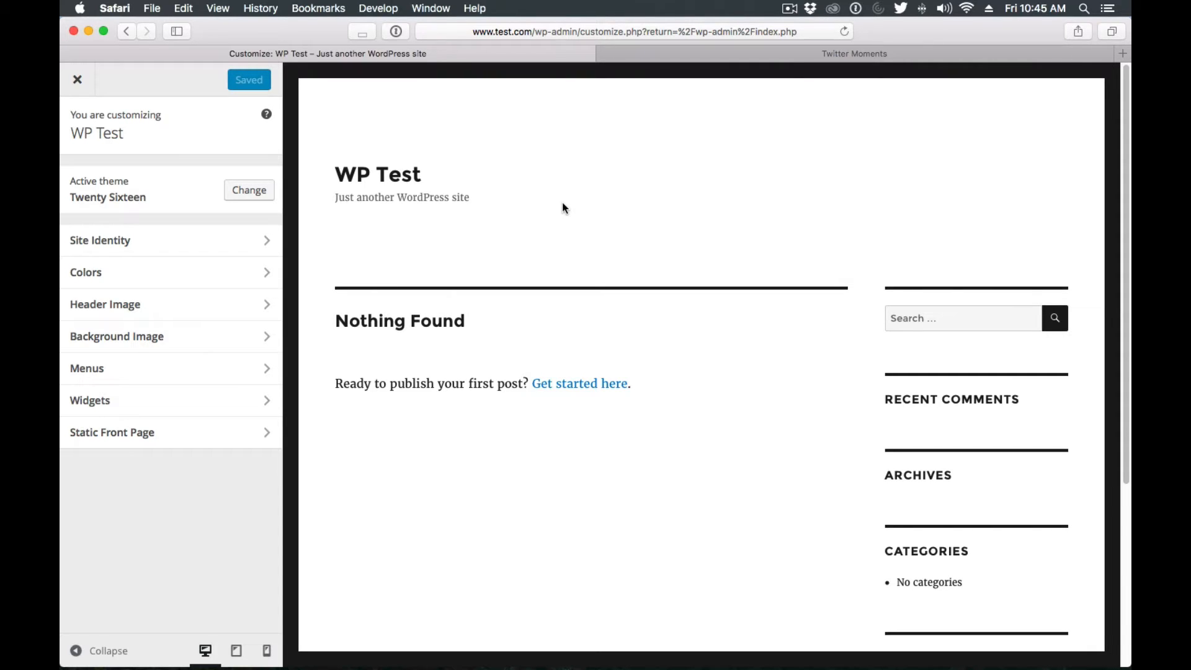
mouse_move(403, 221)
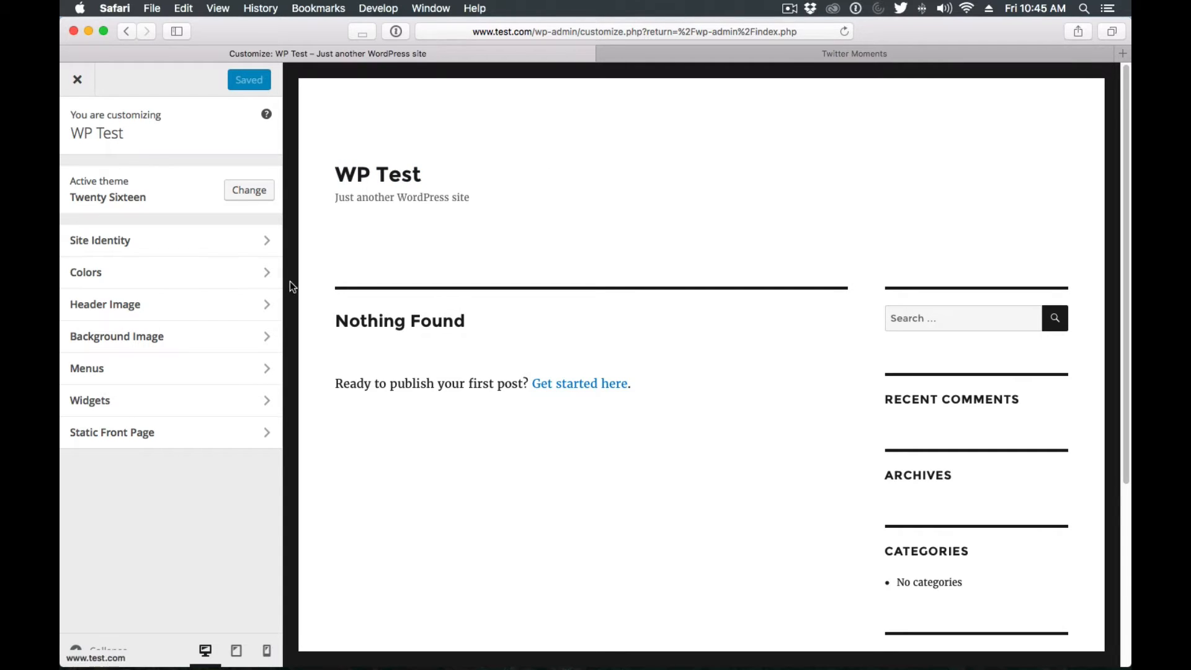
mouse_move(100, 240)
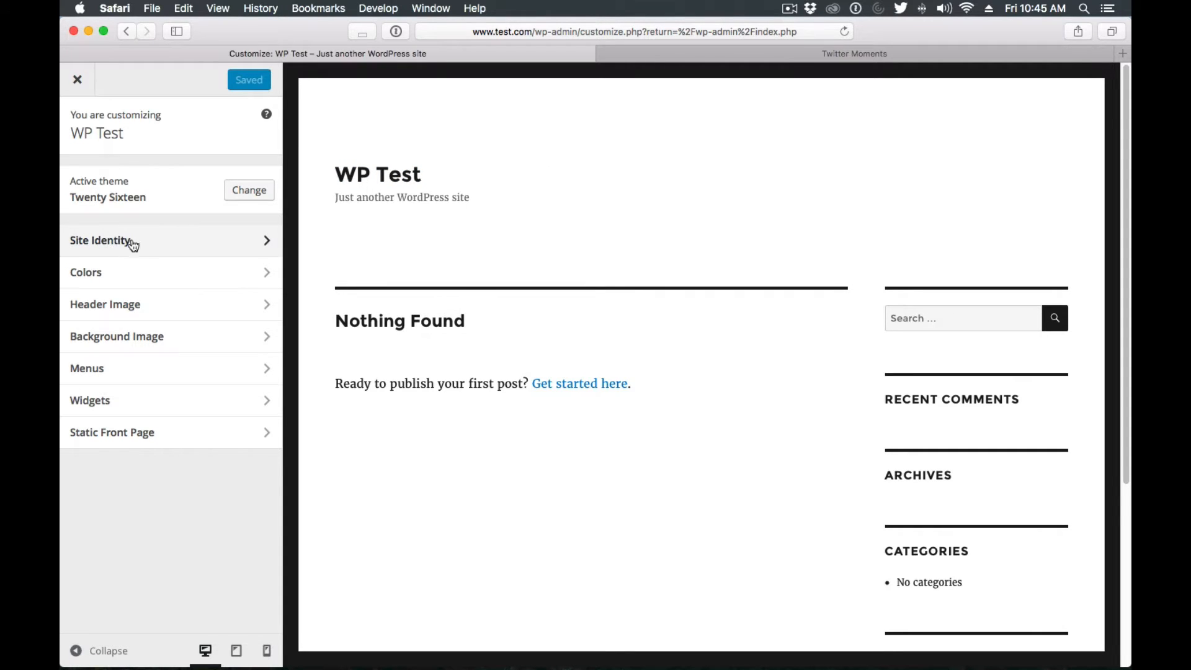
Step: In Site Identity, pick wordpress.png from the Media Library as the site logo
left_click(99, 241)
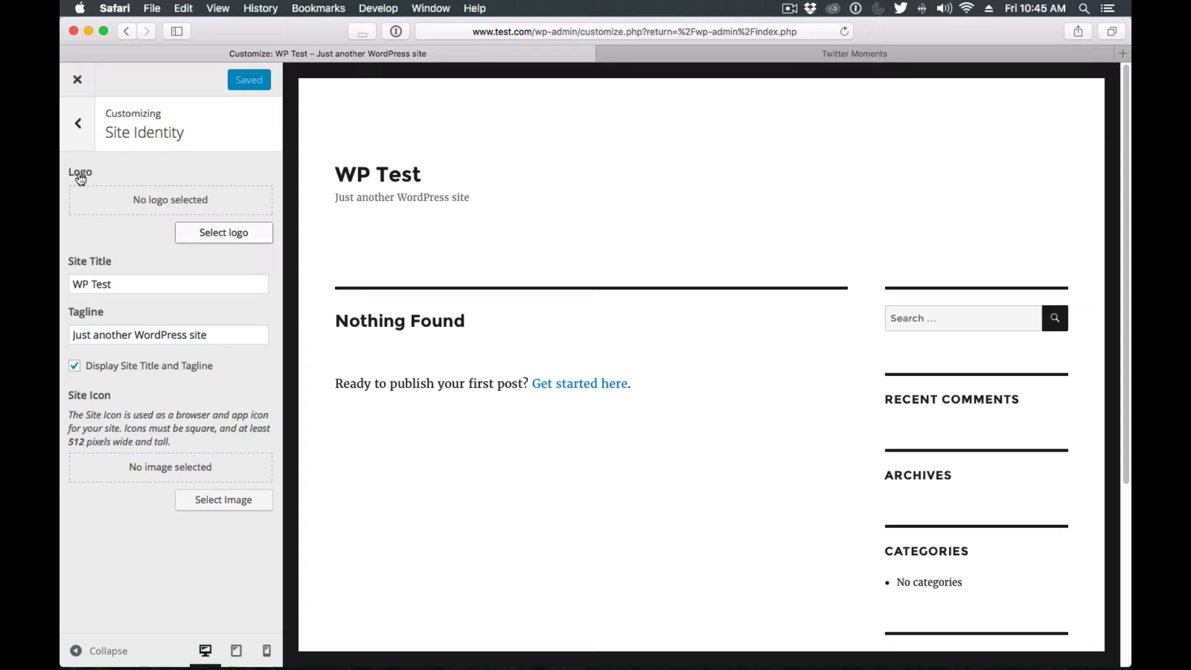
left_click(223, 233)
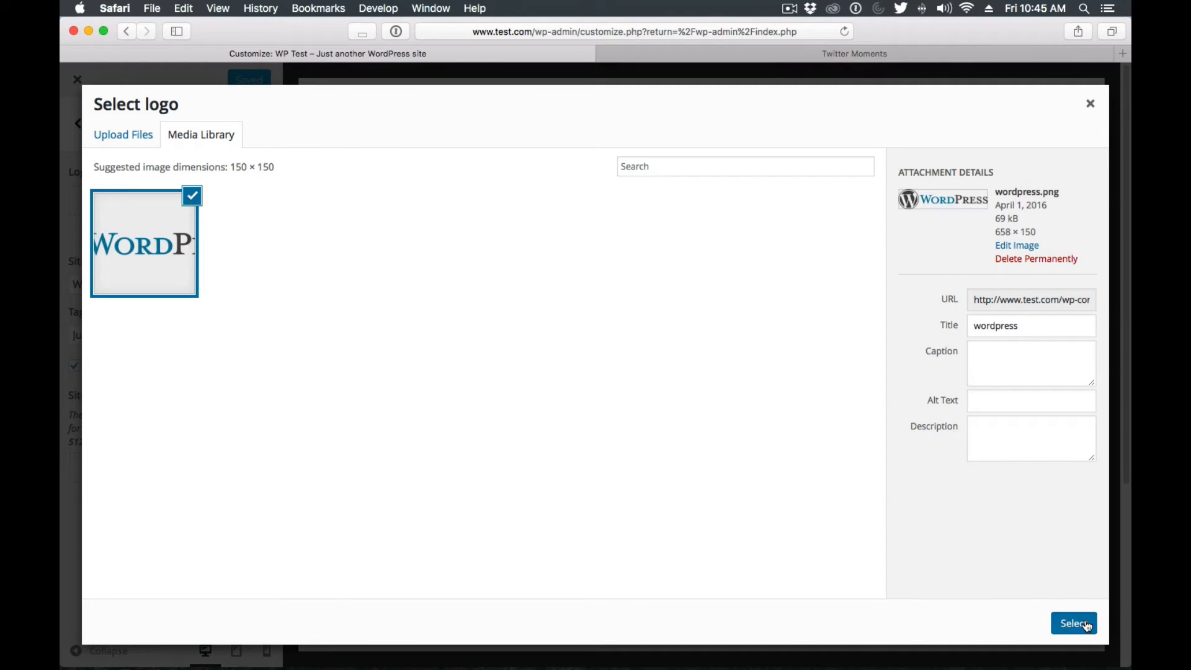
left_click(1073, 623)
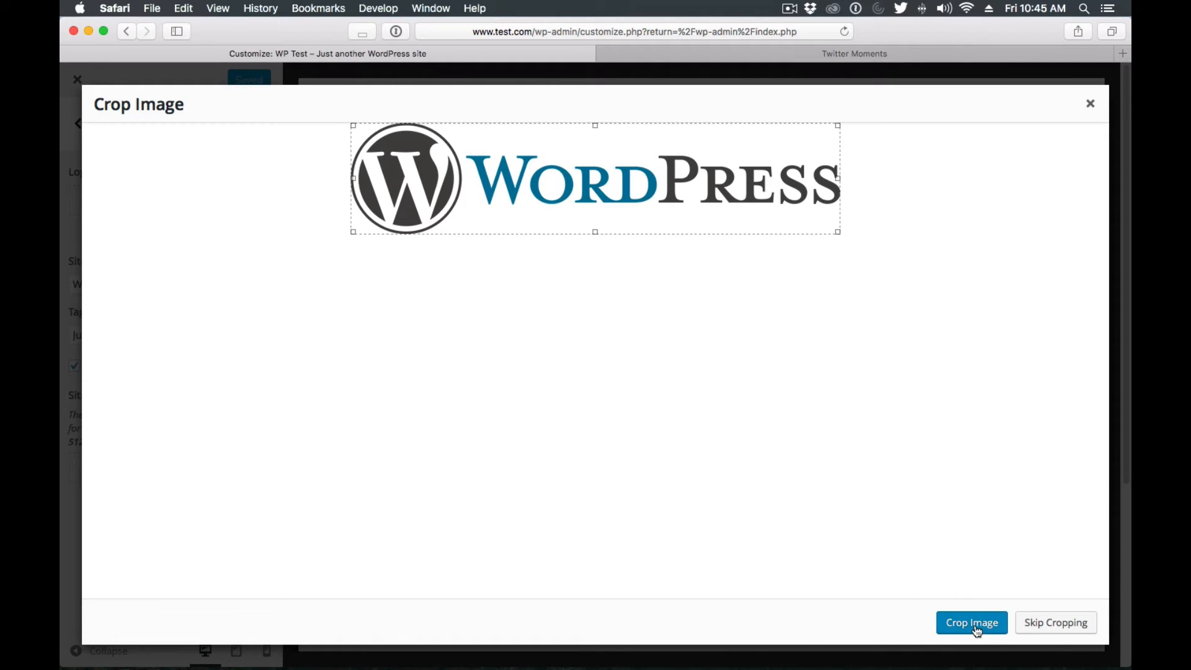
mouse_move(1103, 632)
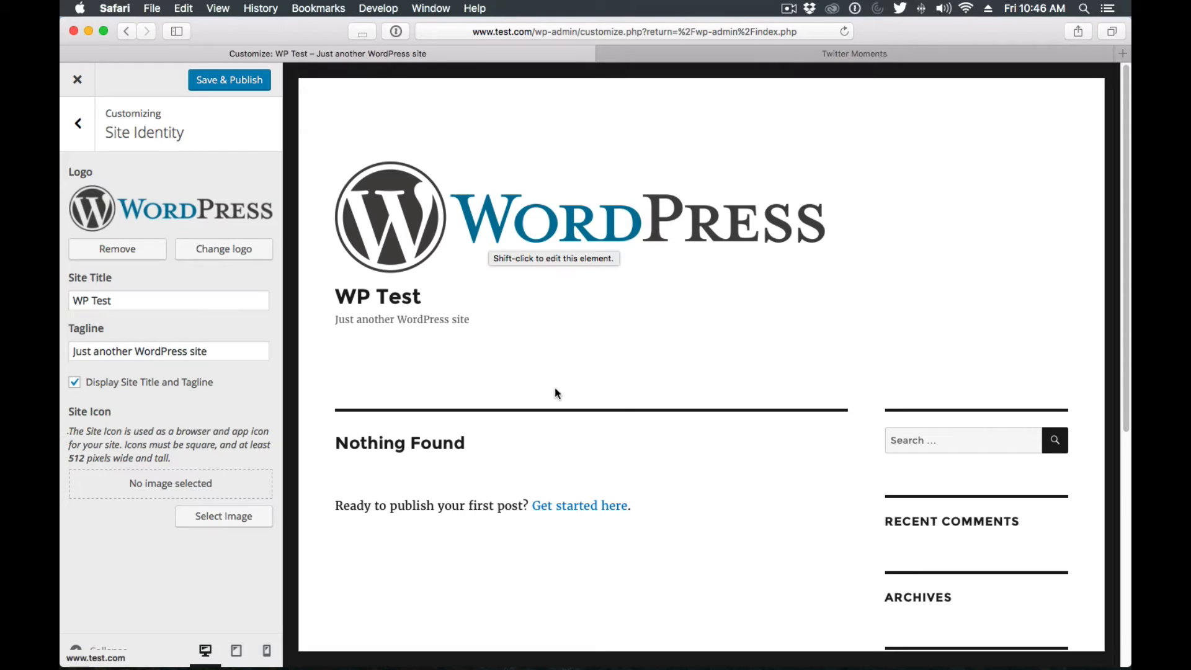
Step: Replace the site tagline with 'Wordpress 4.5' in Site Identity
left_click(229, 80)
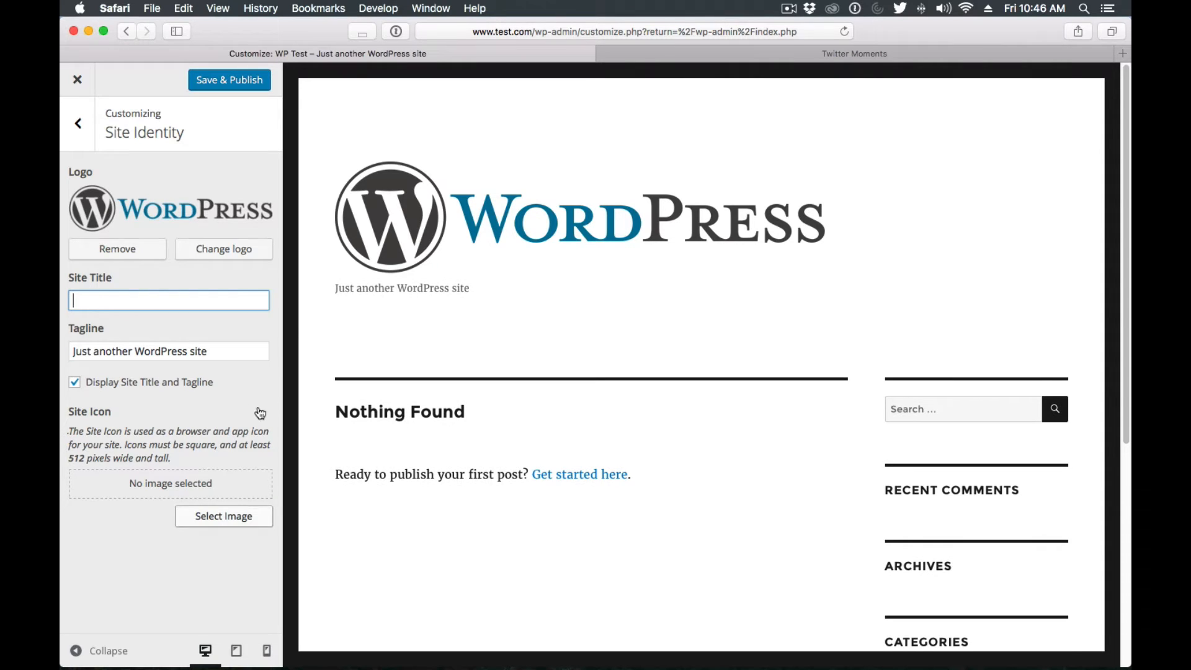
left_click(229, 80)
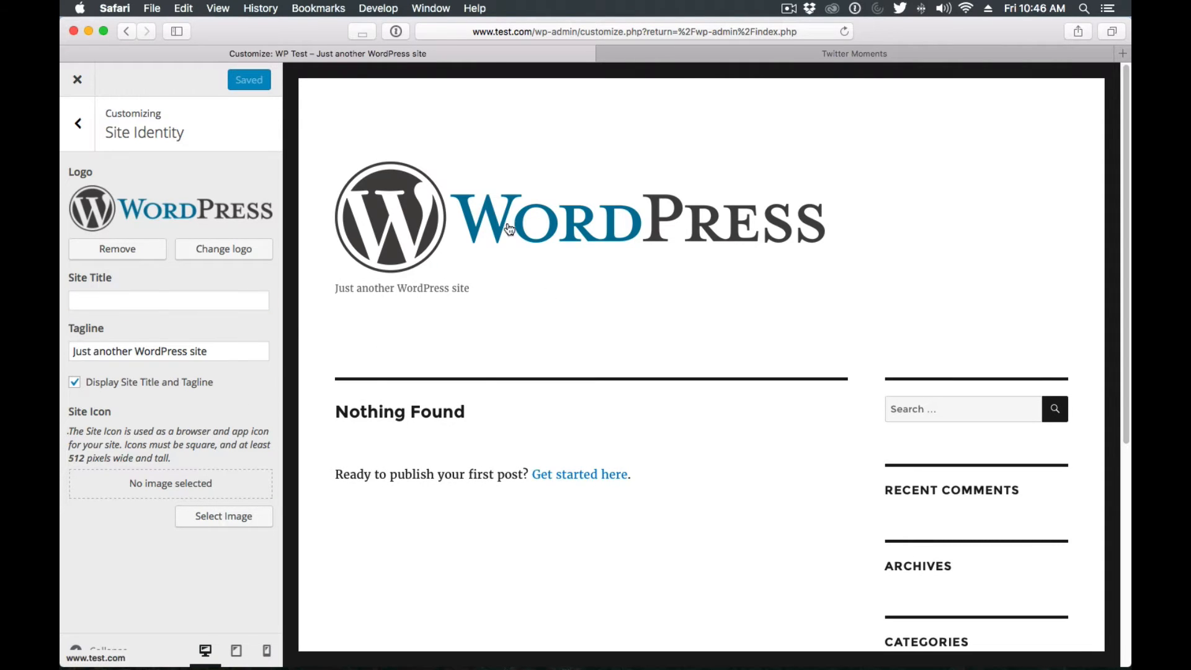
left_click(169, 351)
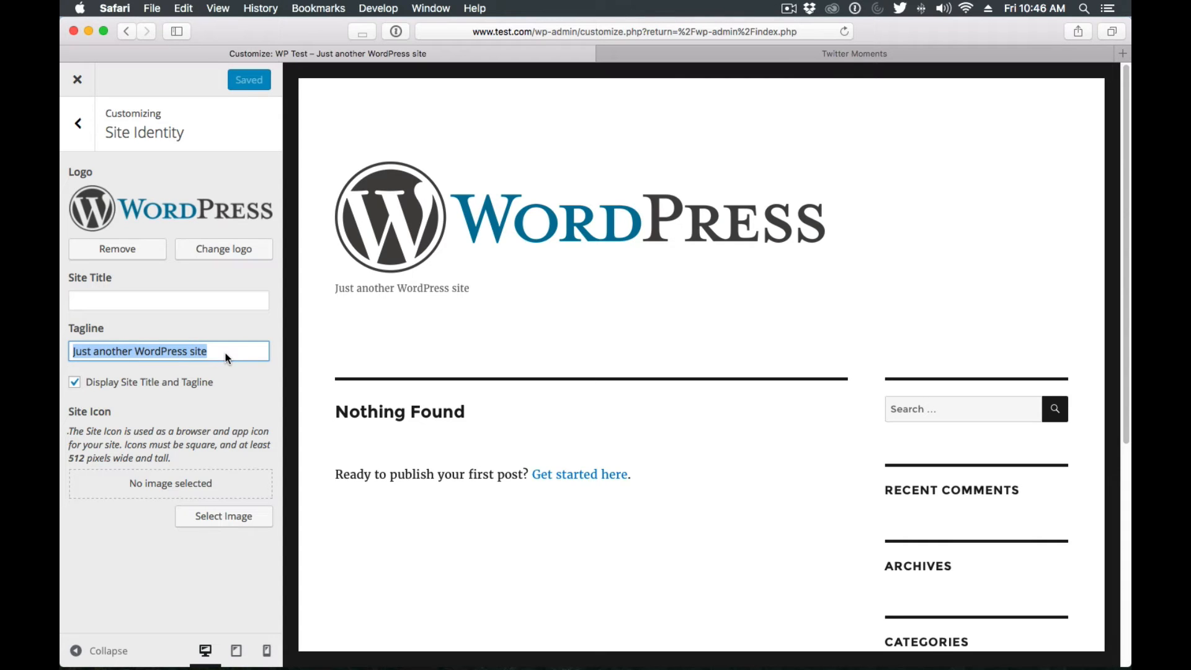
type("Wordpress 4.5")
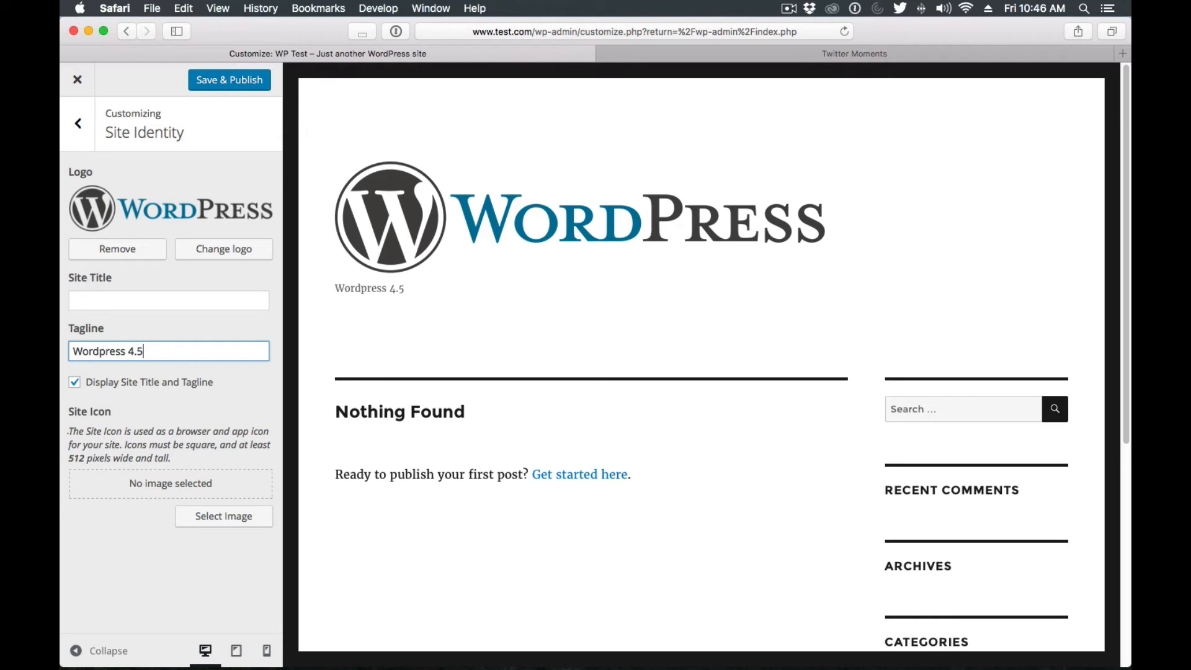
mouse_move(266, 380)
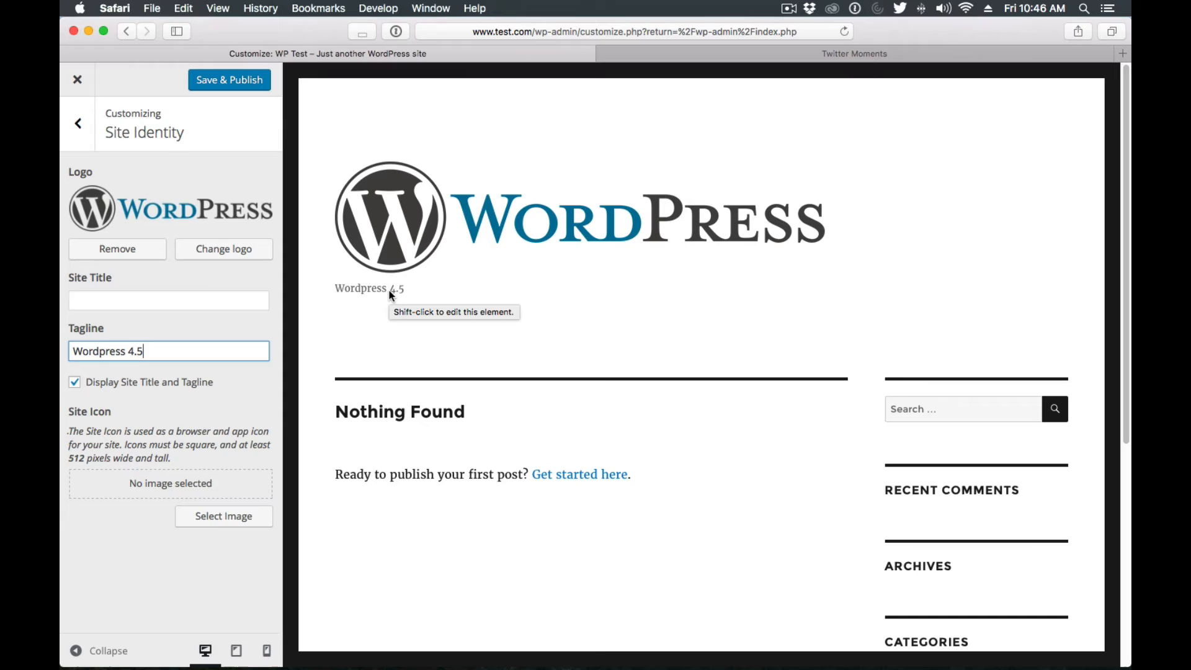
mouse_move(415, 278)
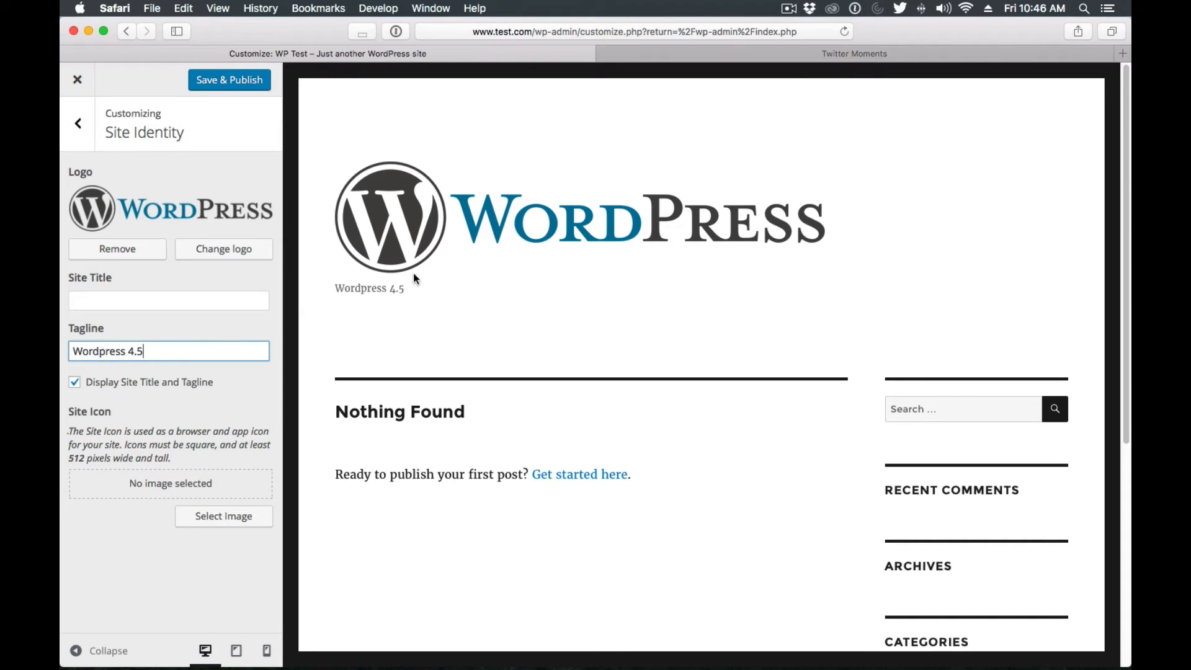
mouse_move(656, 464)
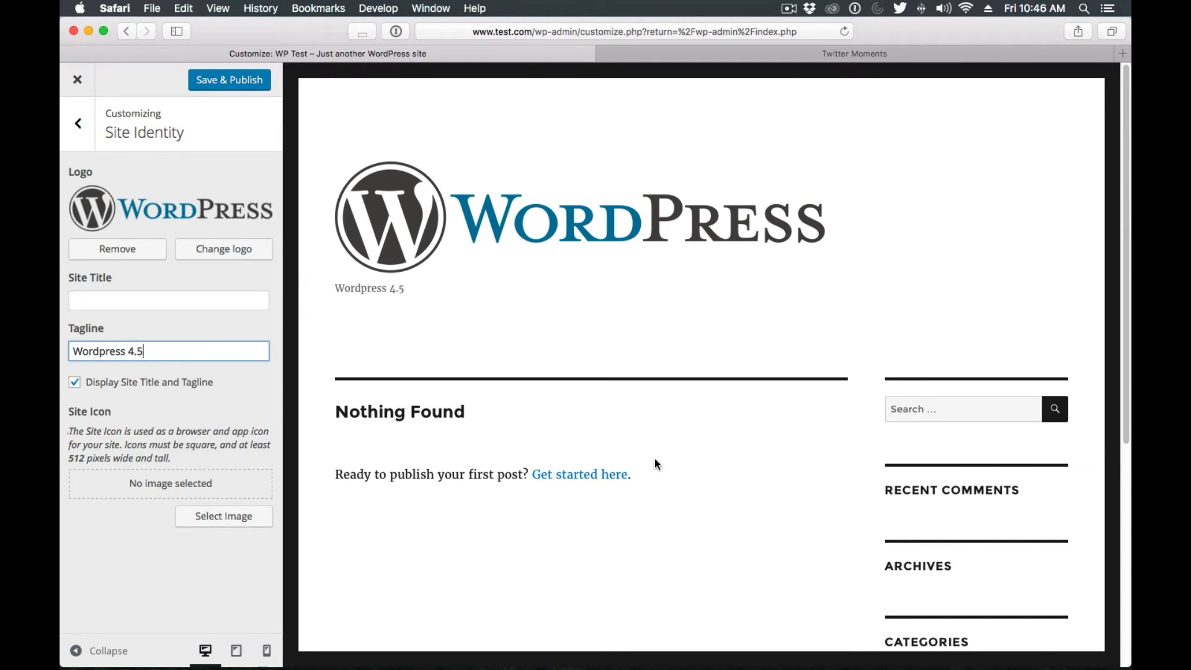
mouse_move(168, 336)
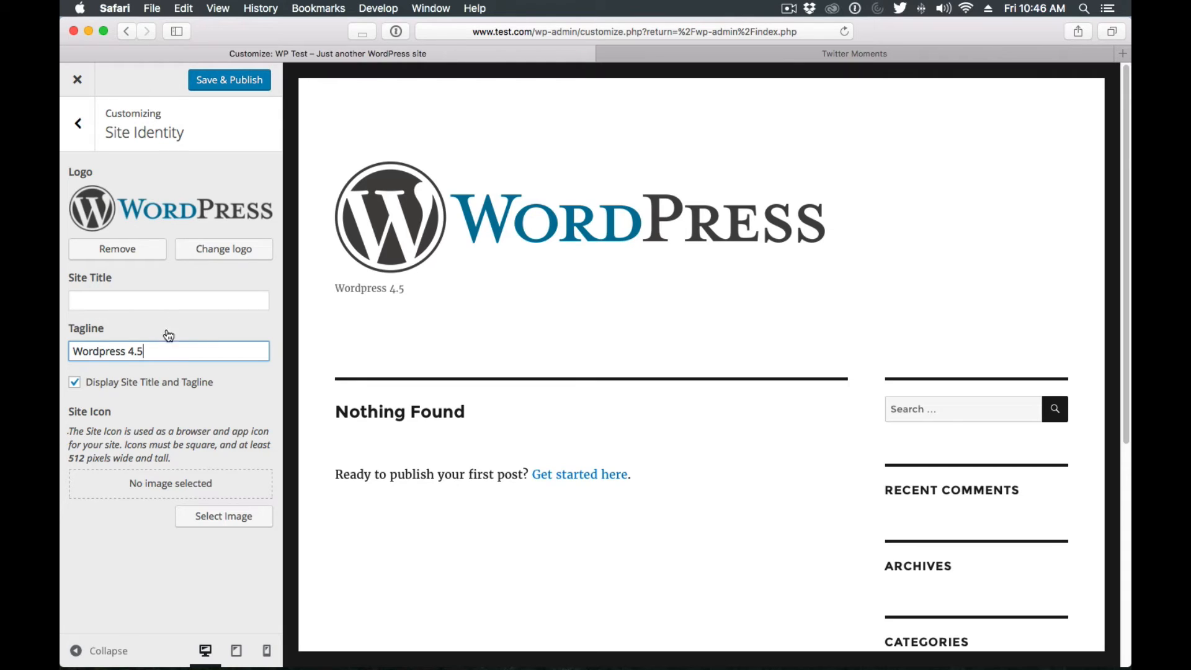
mouse_move(245, 396)
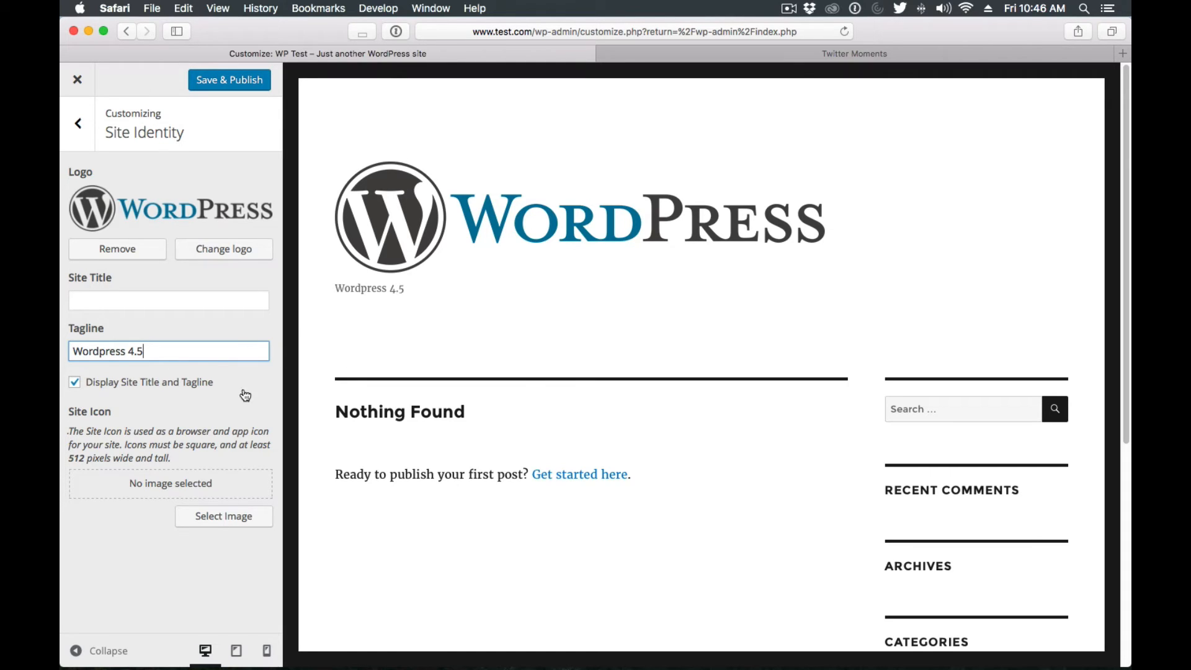
Step: Save & Publish the tagline, exit the Customizer, and open the live site in a new tab
left_click(229, 80)
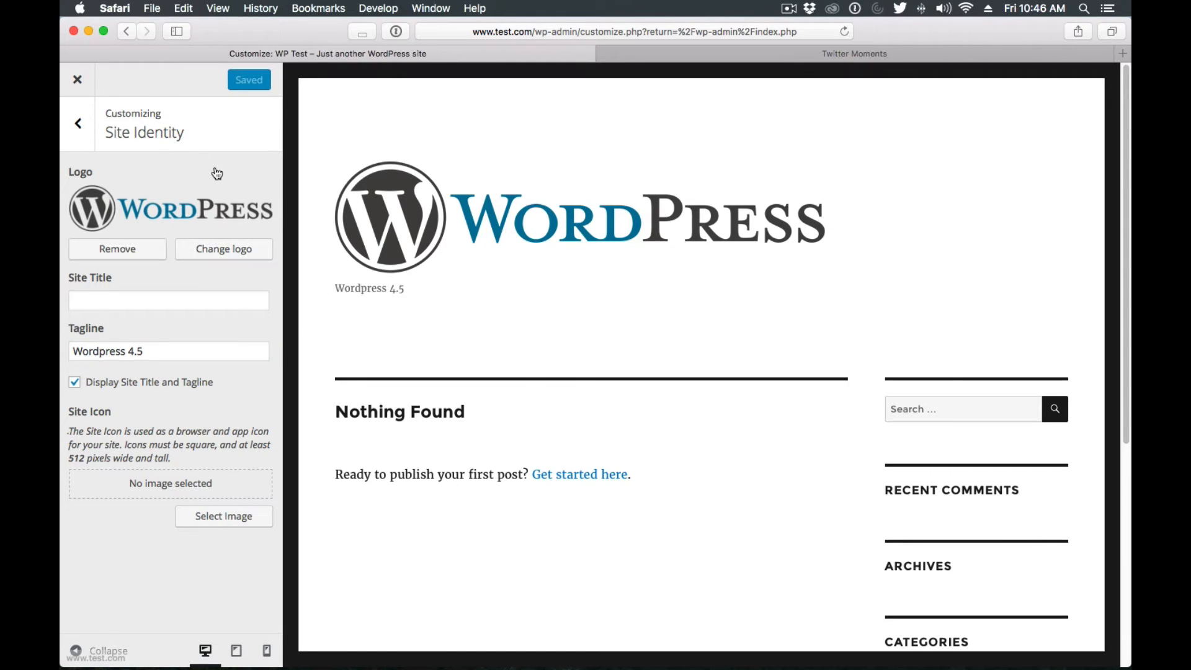
left_click(77, 79)
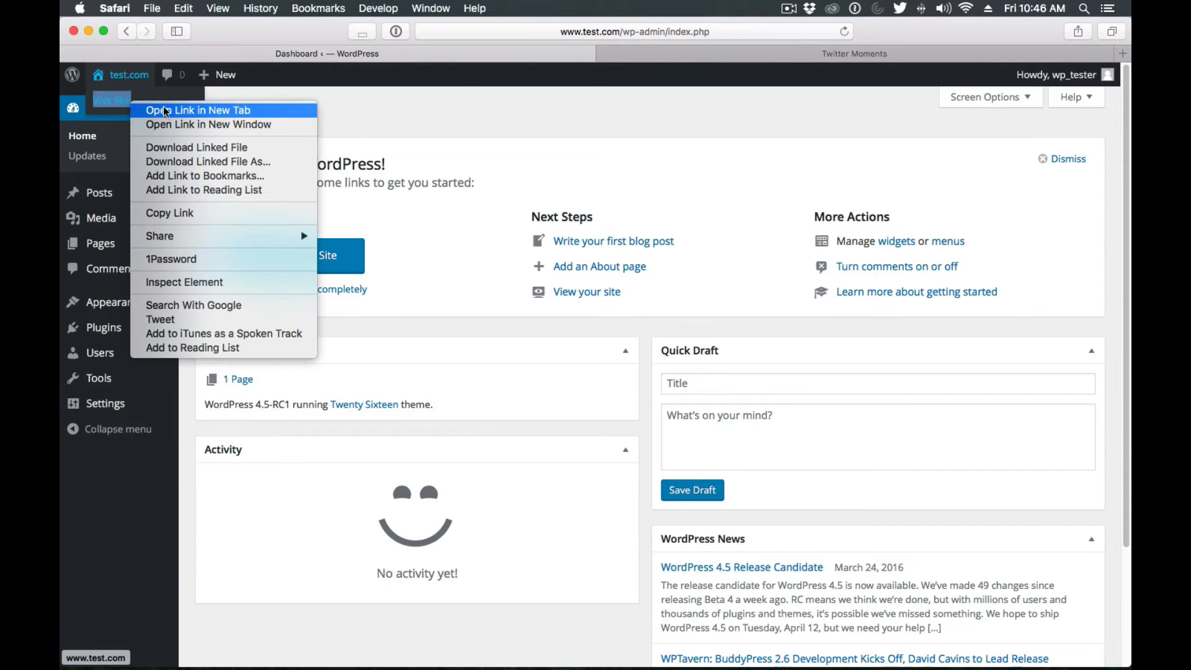
left_click(198, 111)
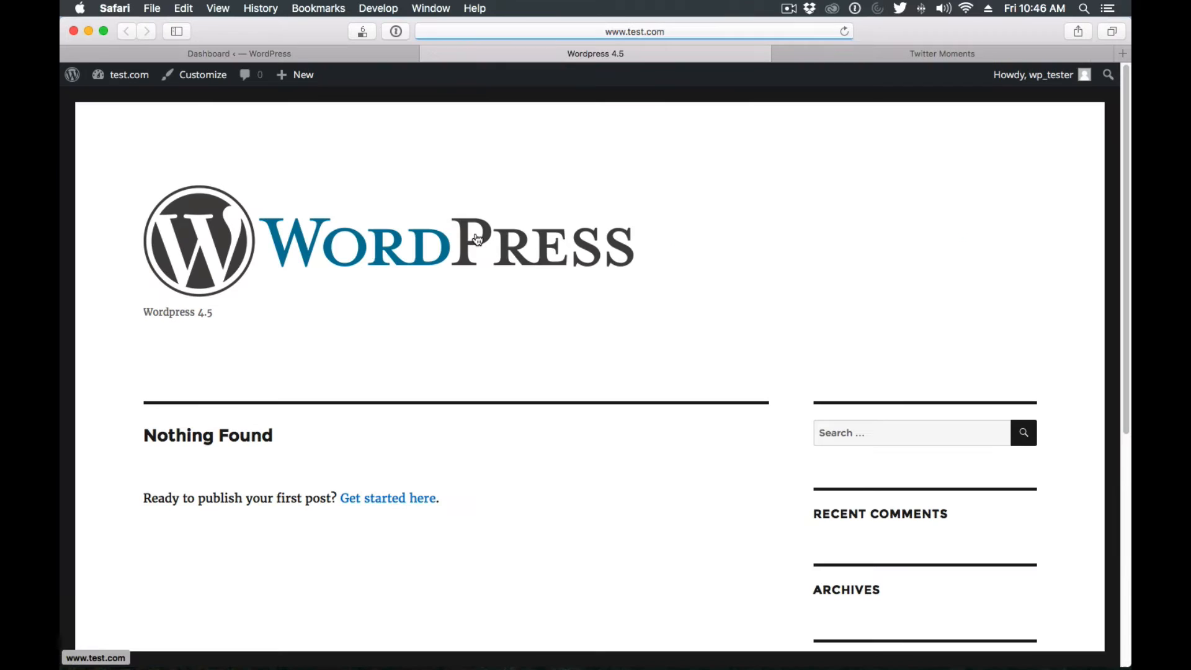
mouse_move(338, 248)
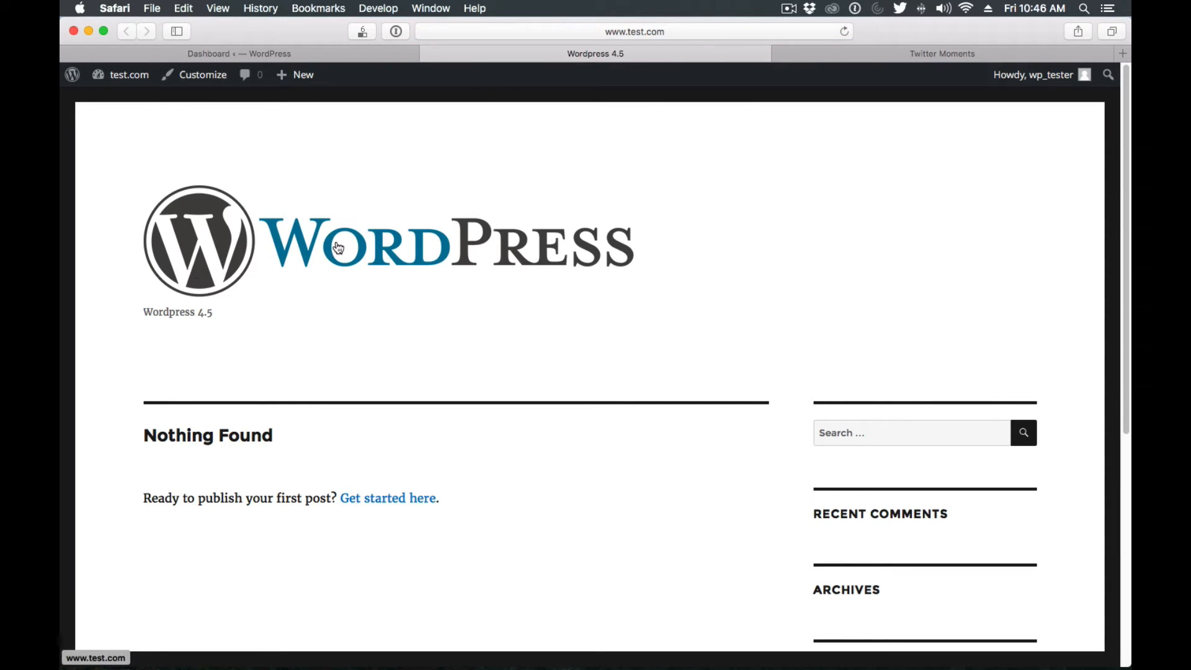
mouse_move(394, 45)
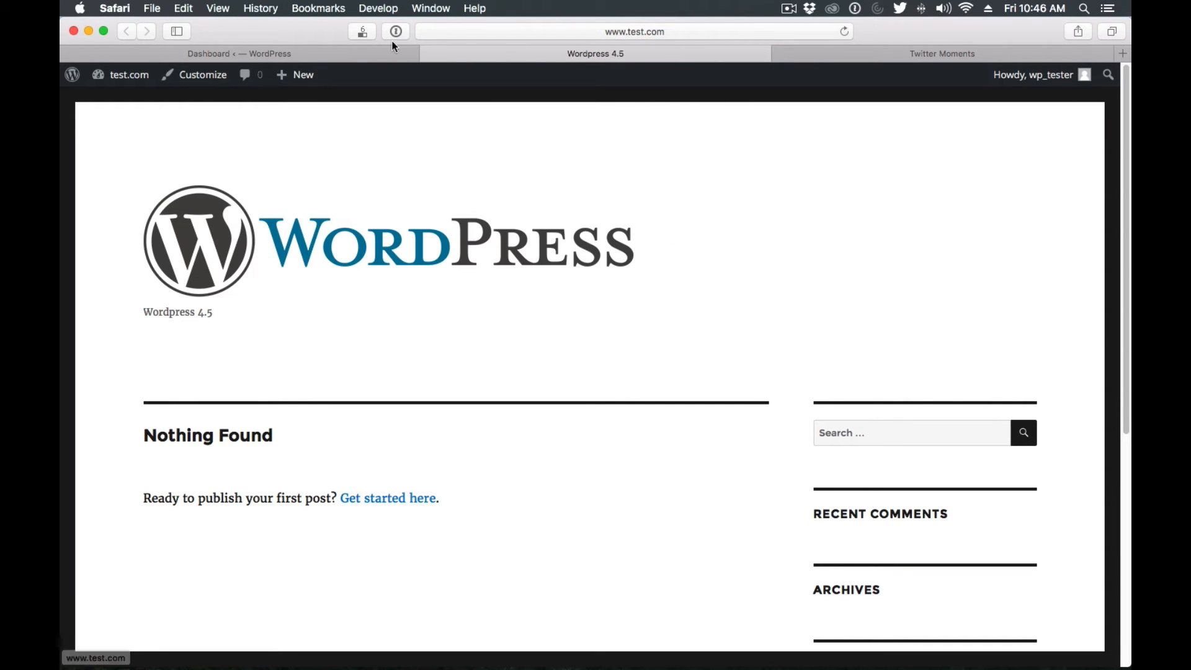
Step: From the Dashboard, go to Posts > All Posts and click Add New
left_click(239, 53)
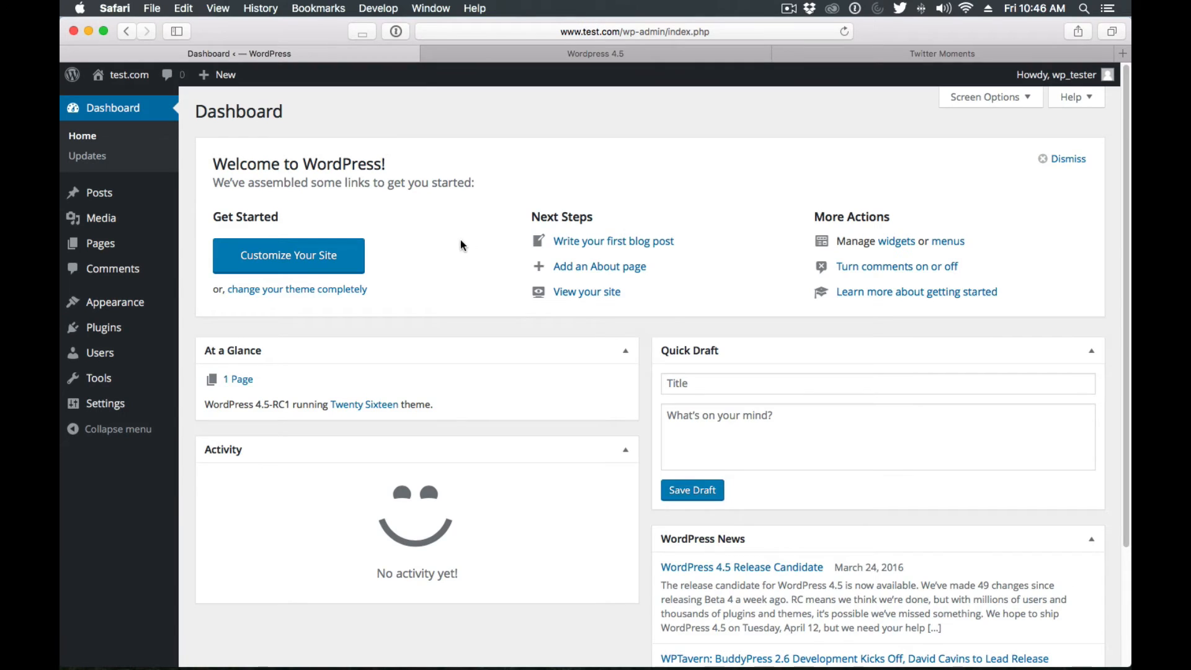
mouse_move(469, 220)
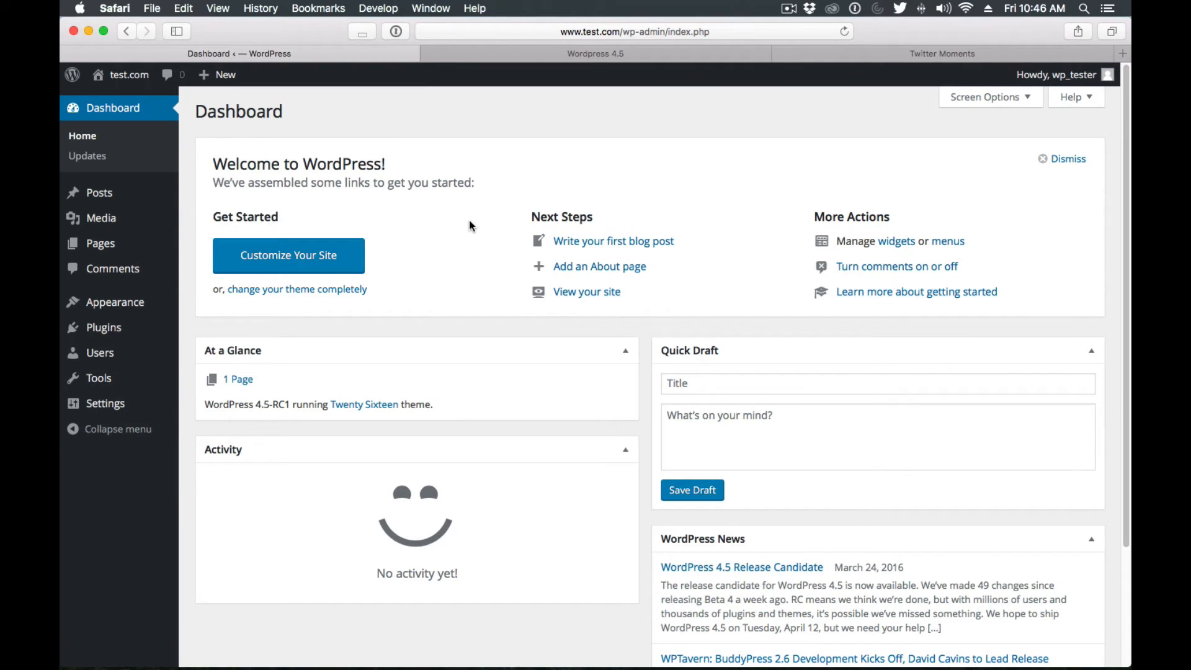
mouse_move(98, 193)
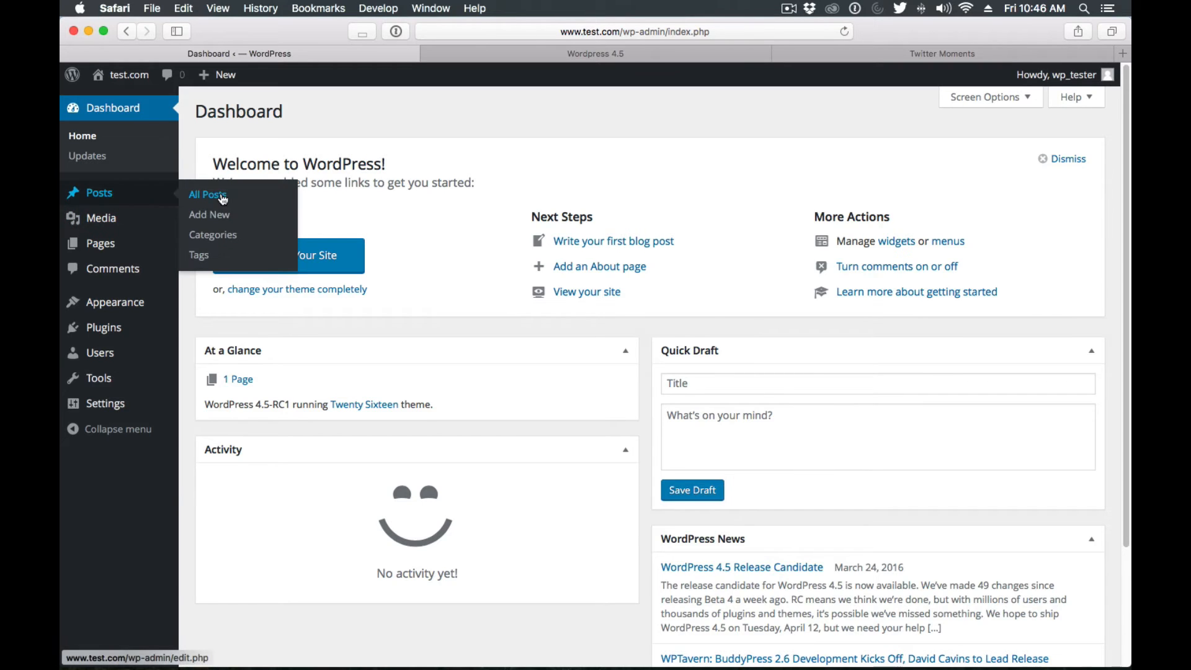
left_click(206, 194)
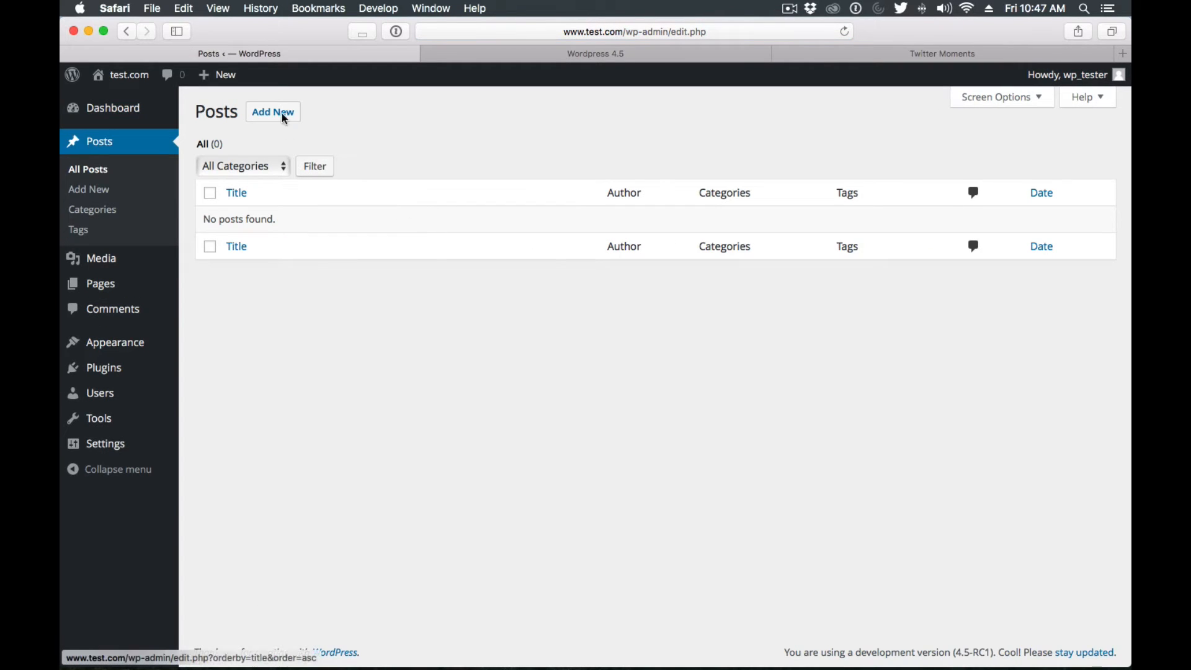
left_click(272, 112)
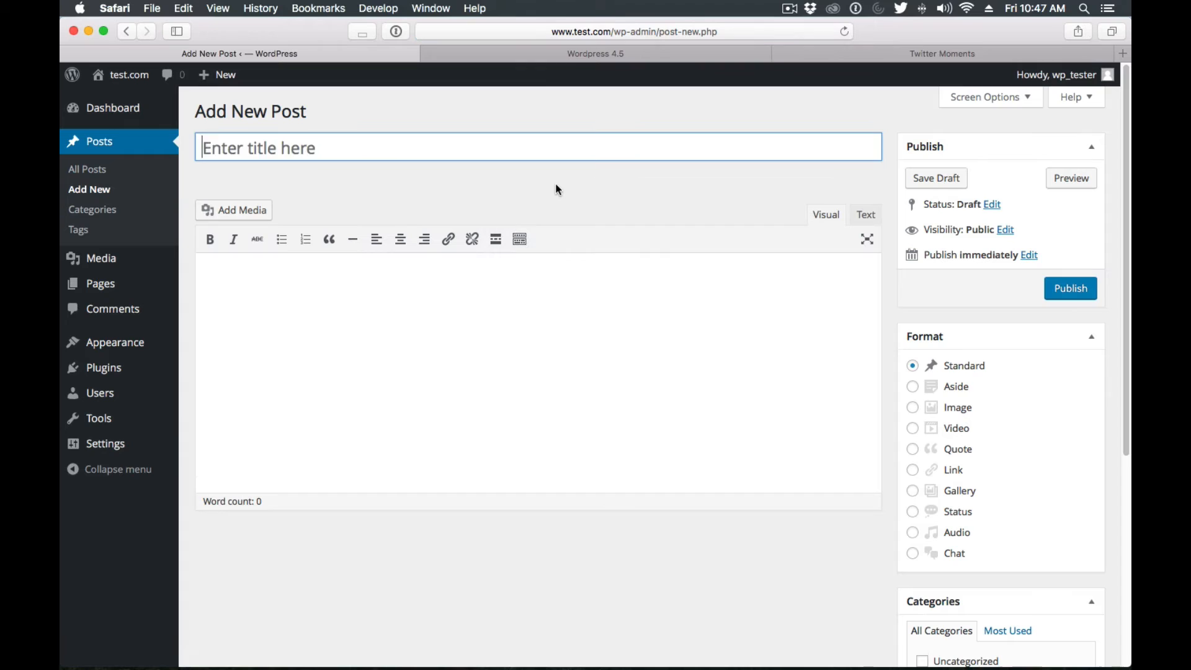
Step: Title the post 'Inline Link' and write 'lets type some text' in the body
type("Inline Link")
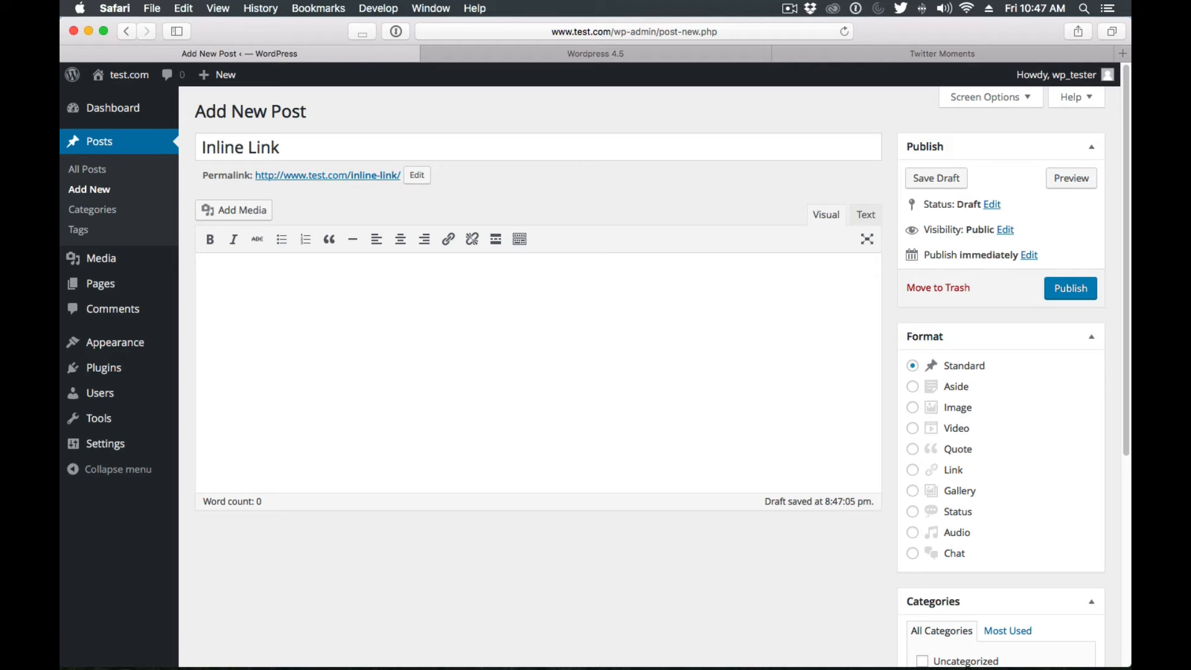
type("lets type some text")
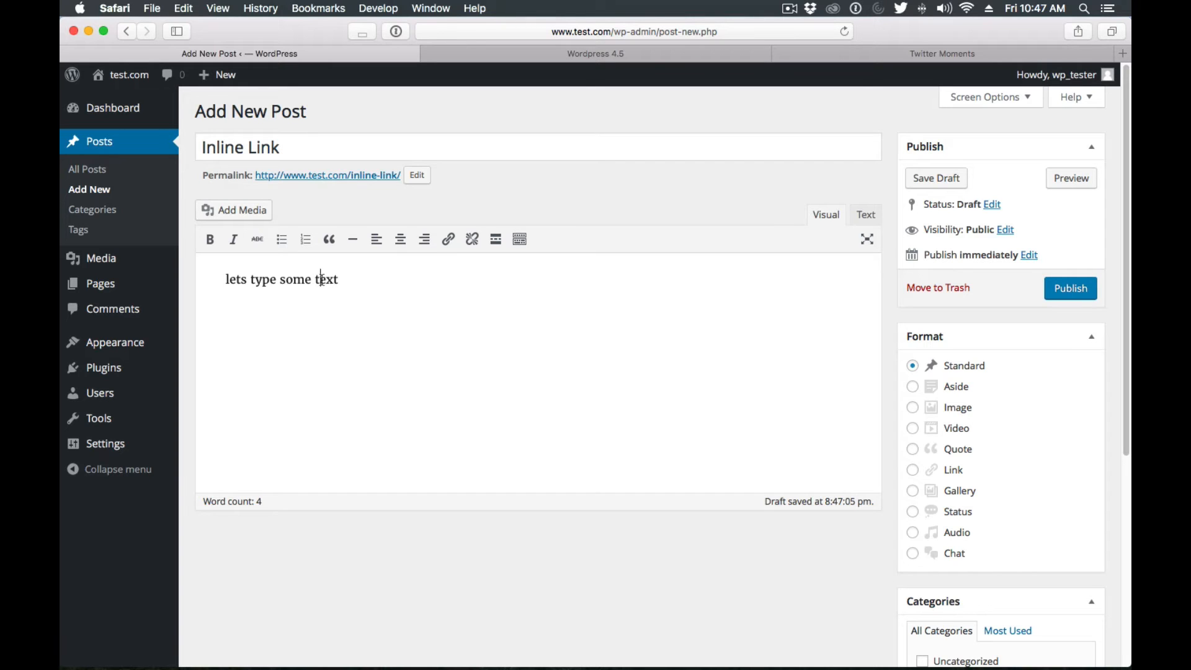
double_click(325, 278)
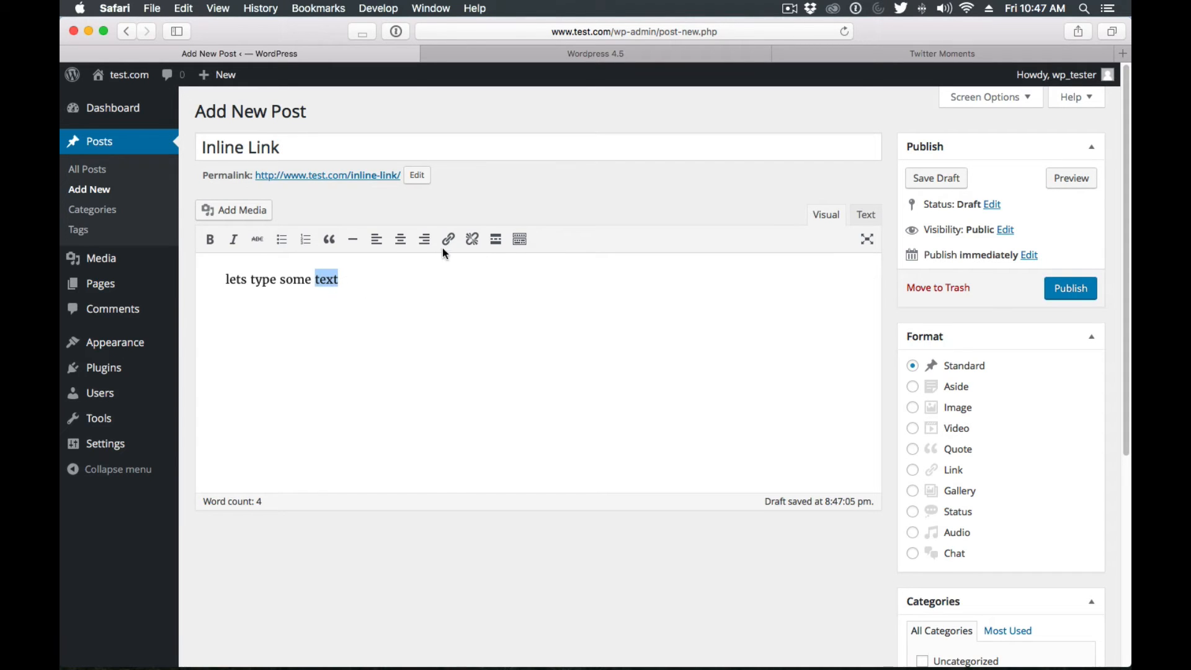
left_click(448, 238)
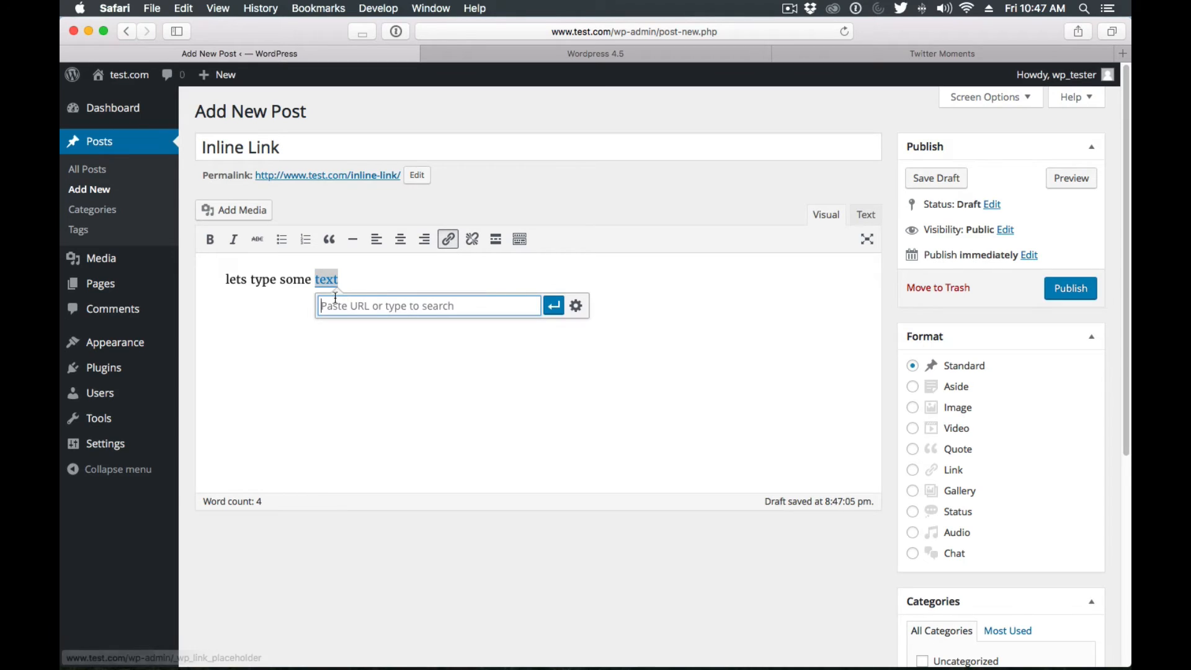
mouse_move(417, 305)
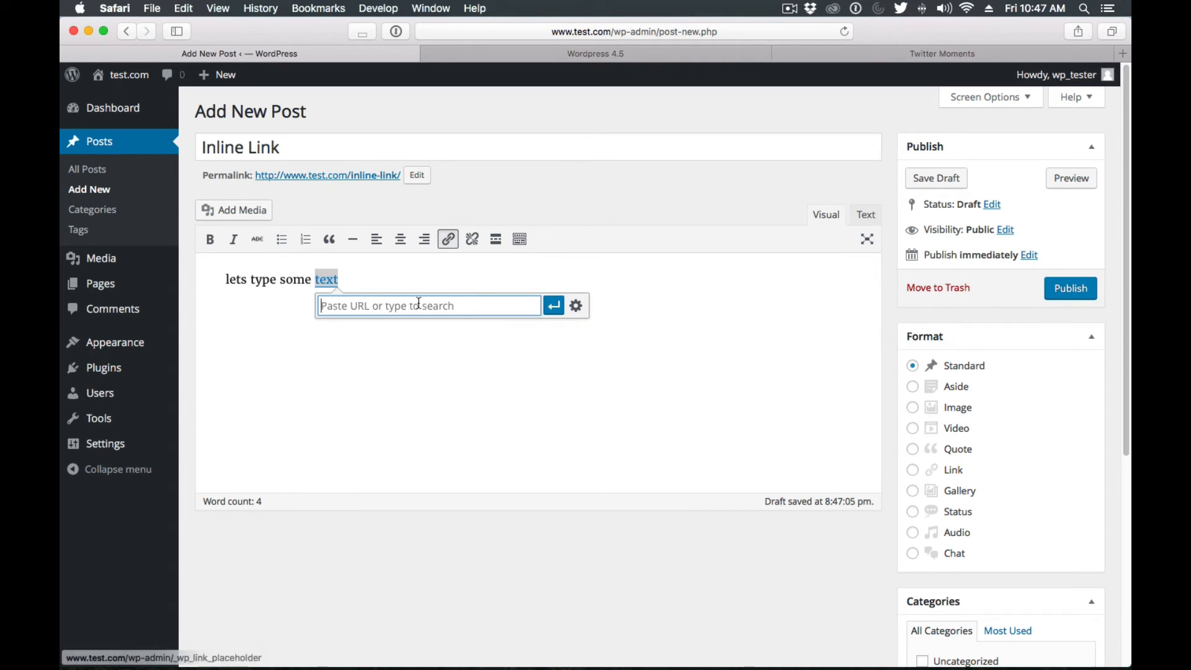
mouse_move(351, 283)
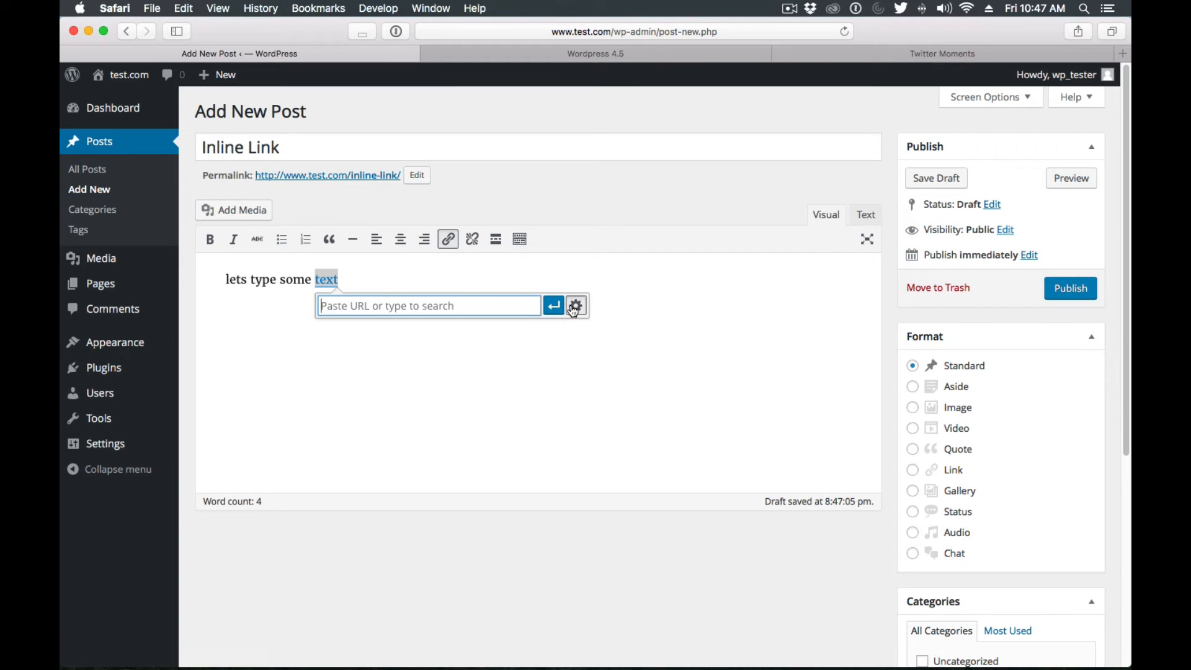
left_click(575, 305)
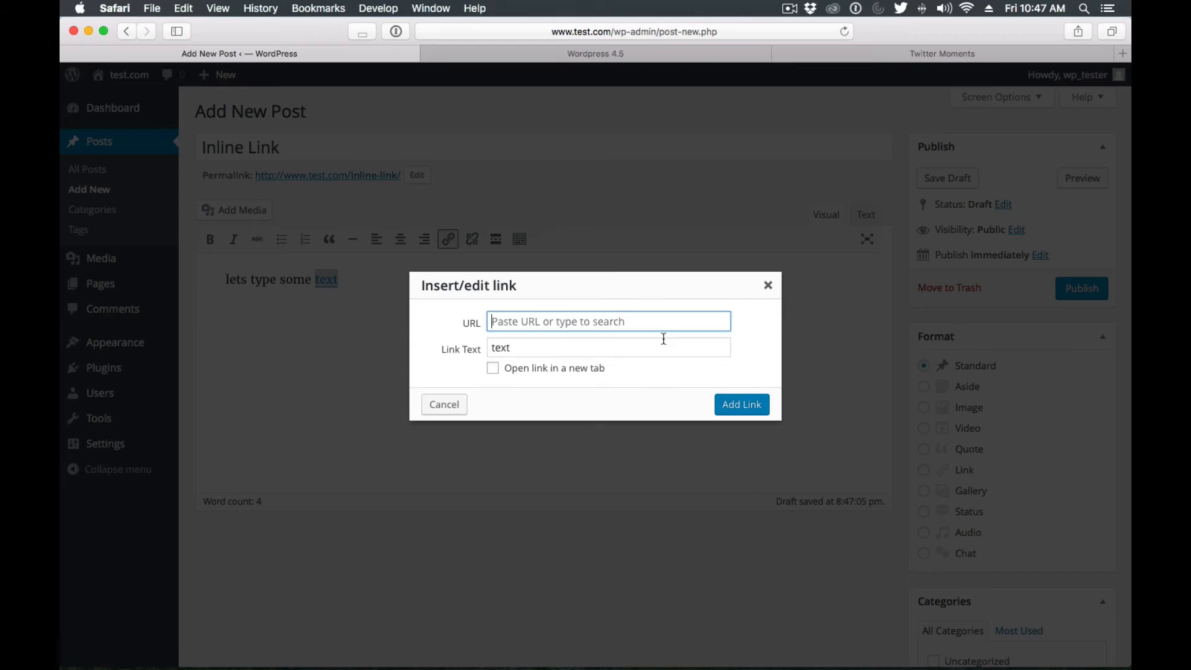
mouse_move(515, 372)
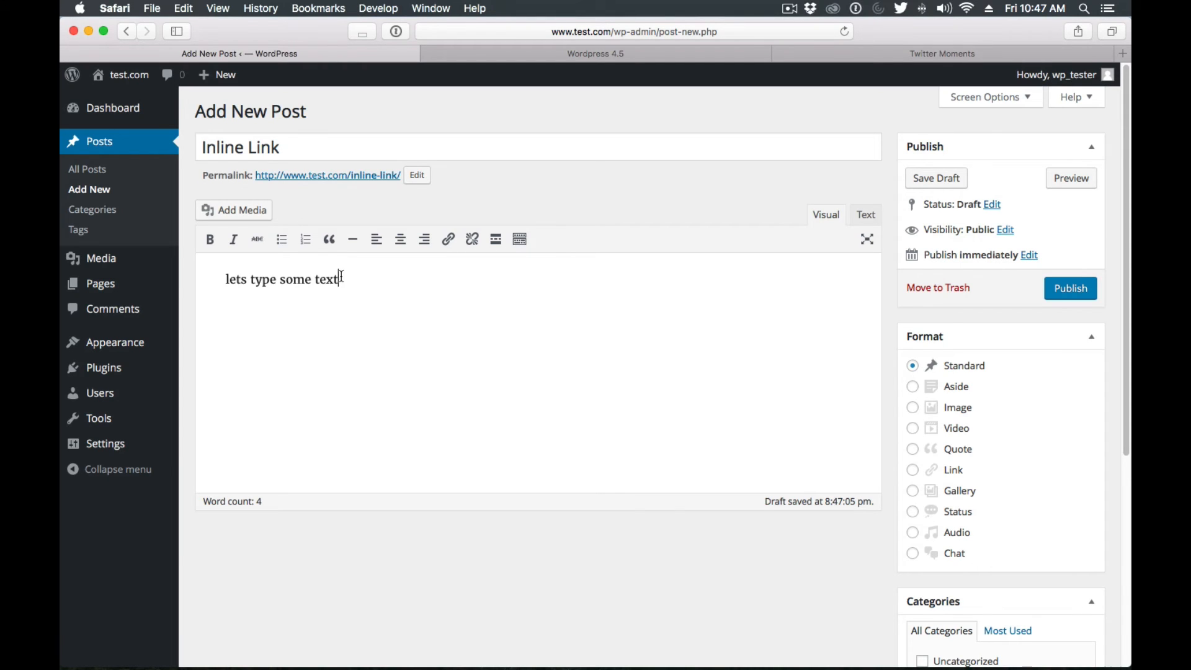
left_click(447, 238)
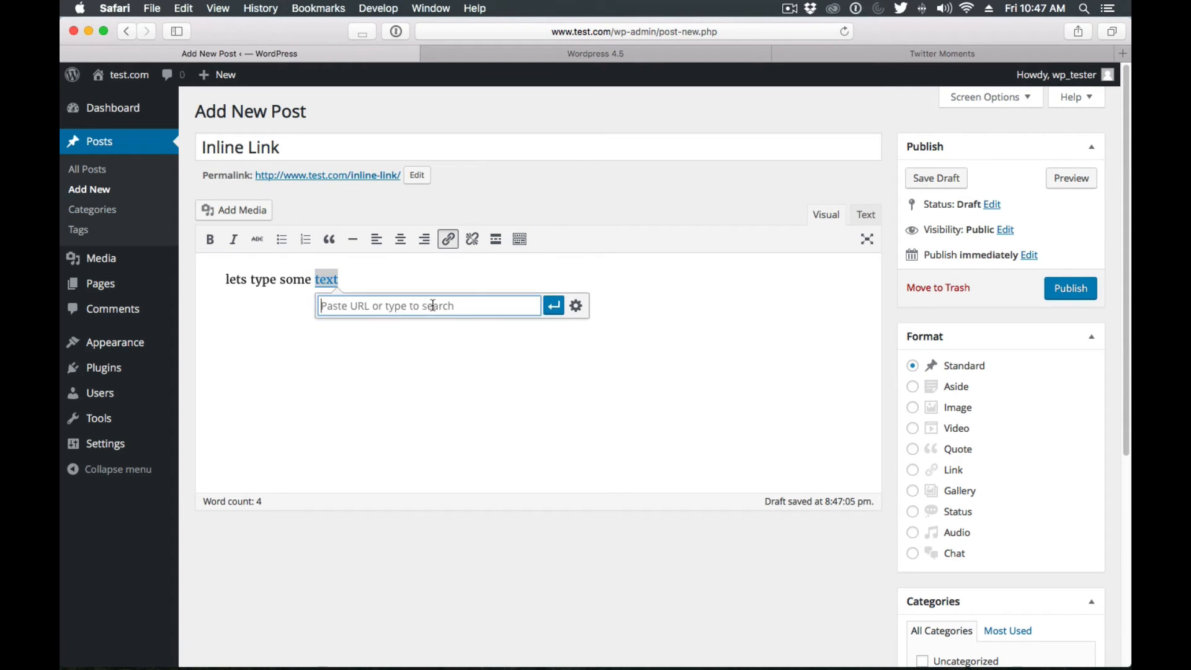
mouse_move(409, 317)
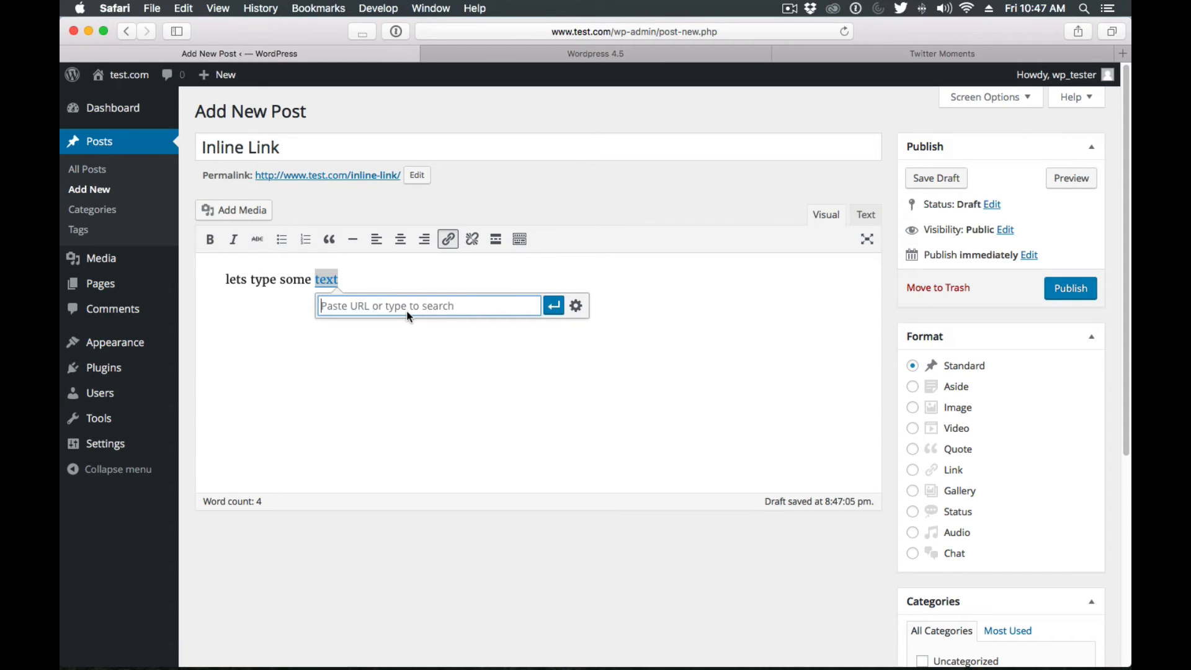
type("http")
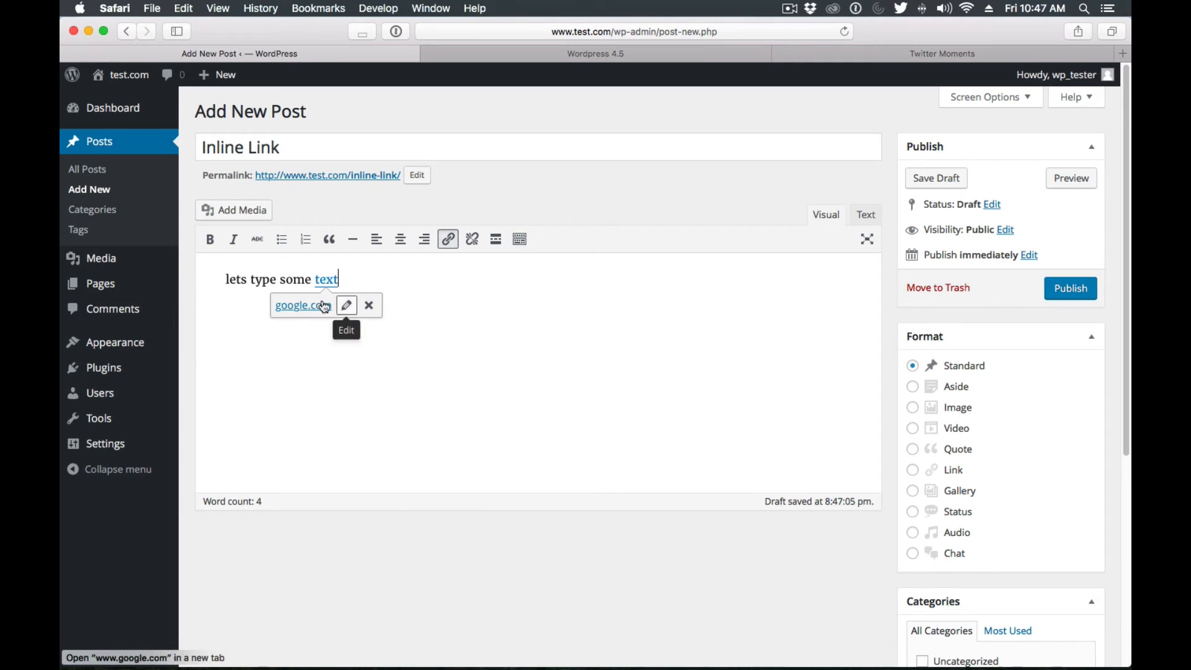
mouse_move(368, 304)
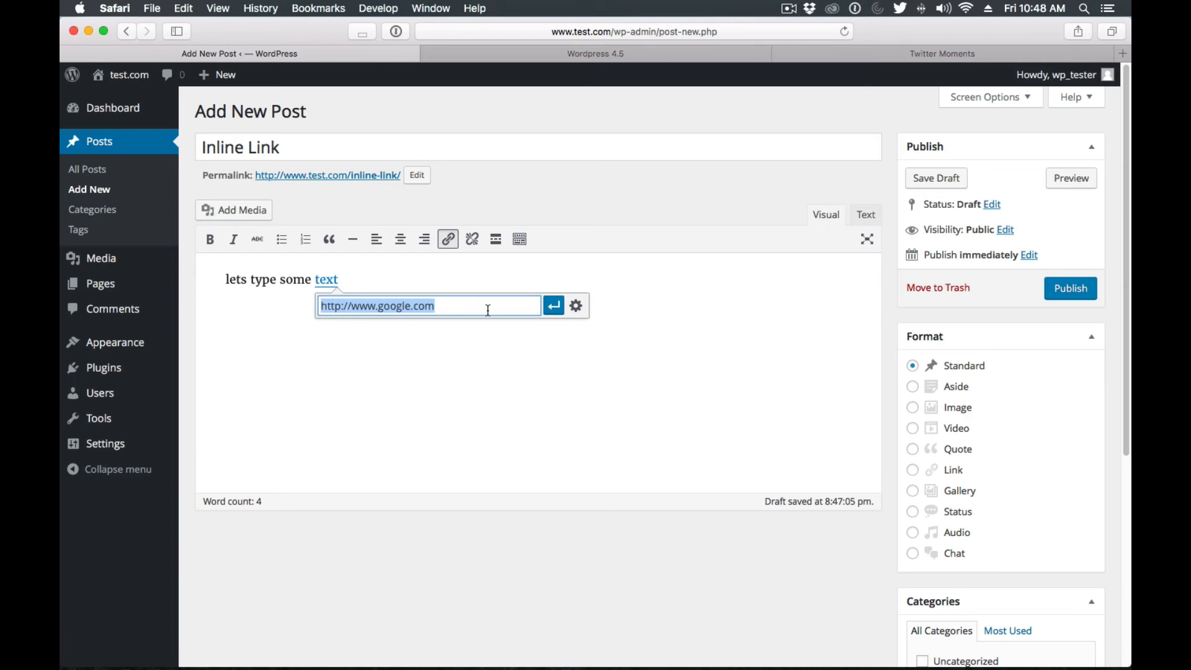
left_click(576, 305)
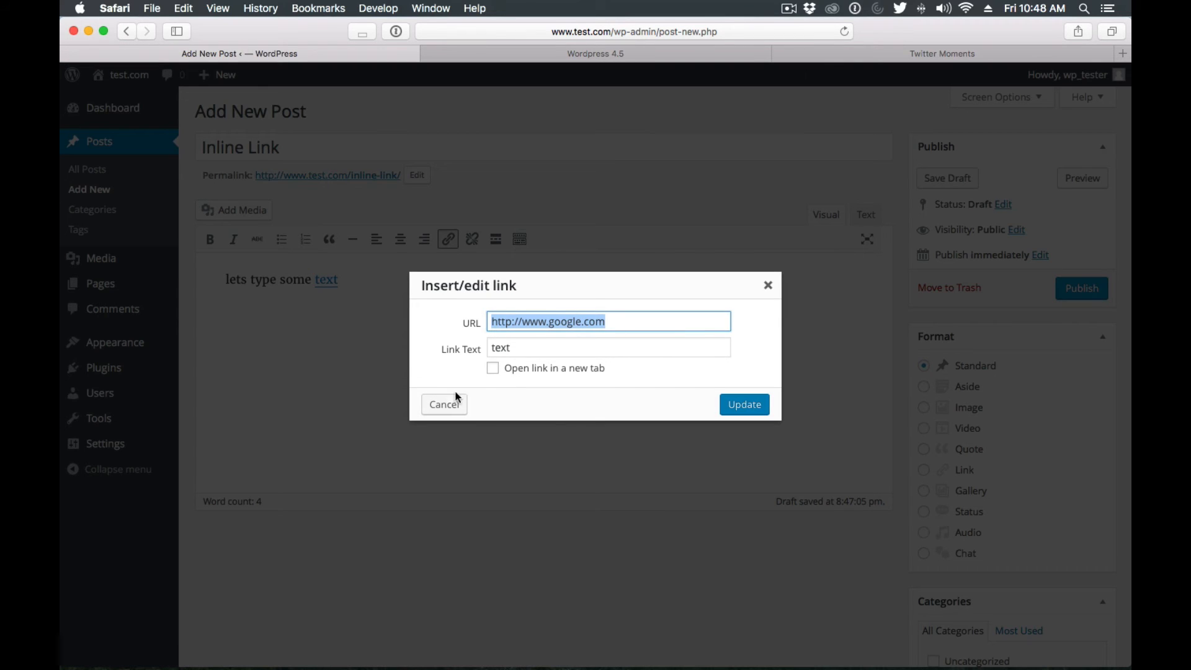
left_click(494, 368)
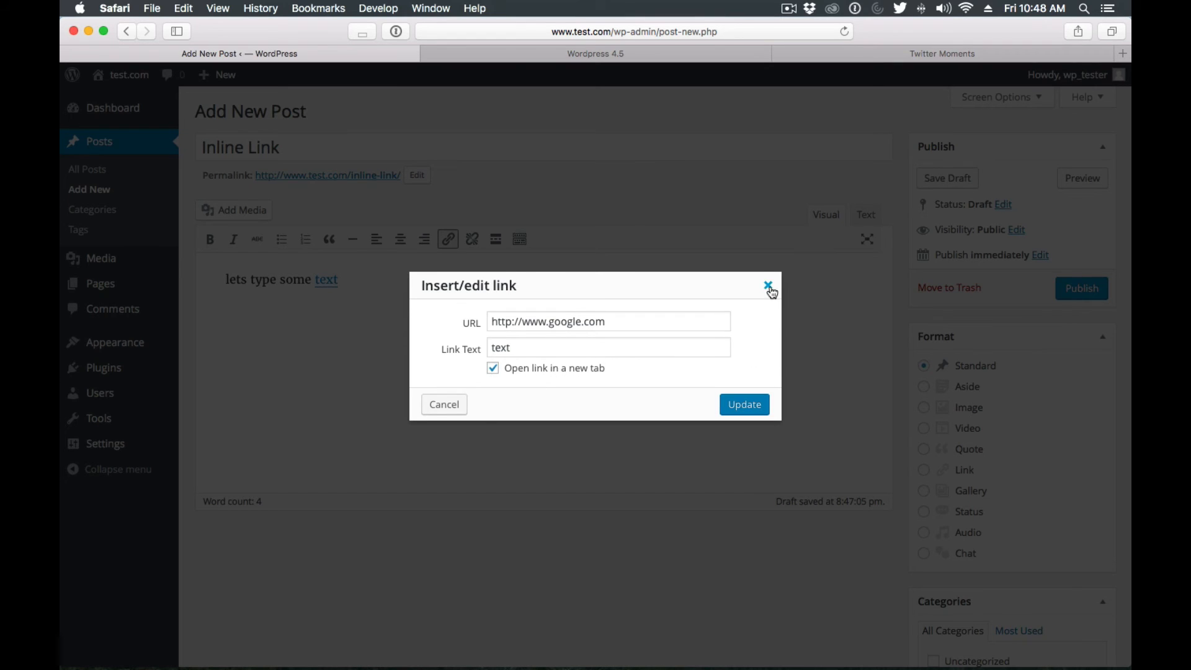
left_click(768, 290)
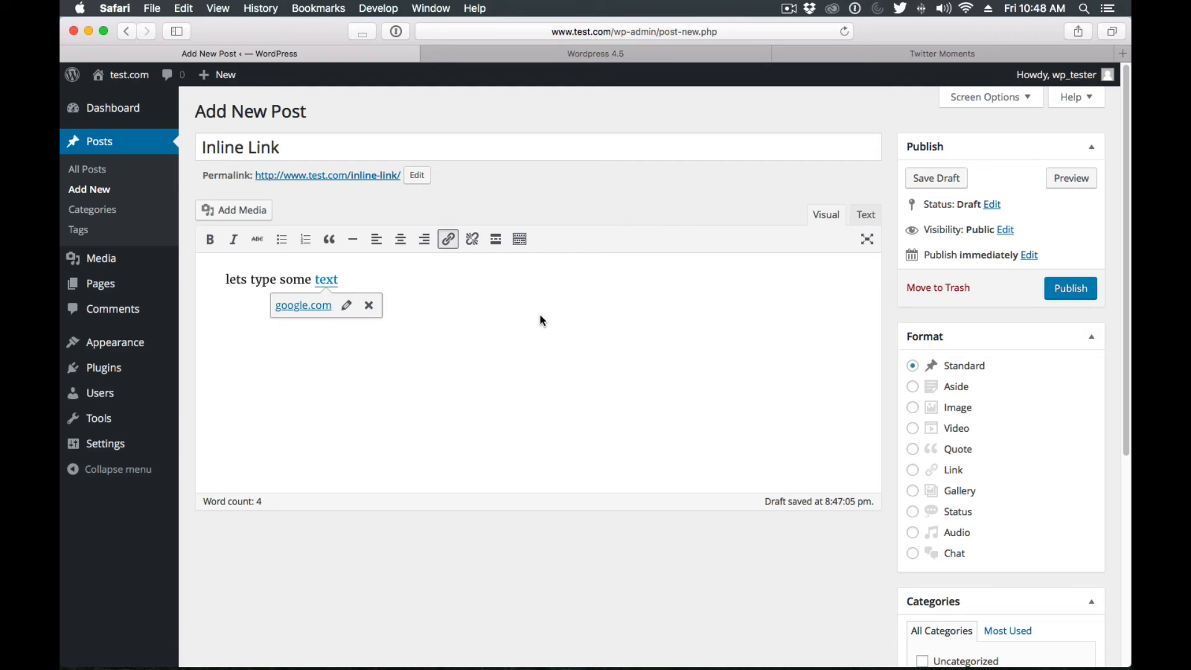
mouse_move(524, 314)
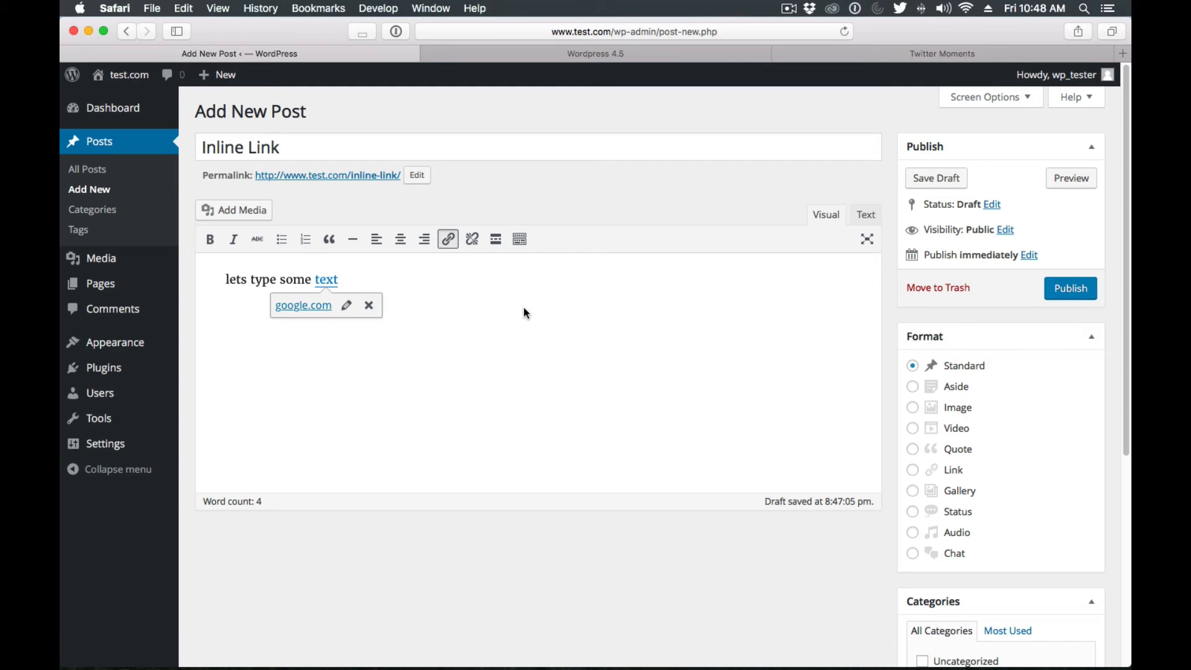
mouse_move(536, 299)
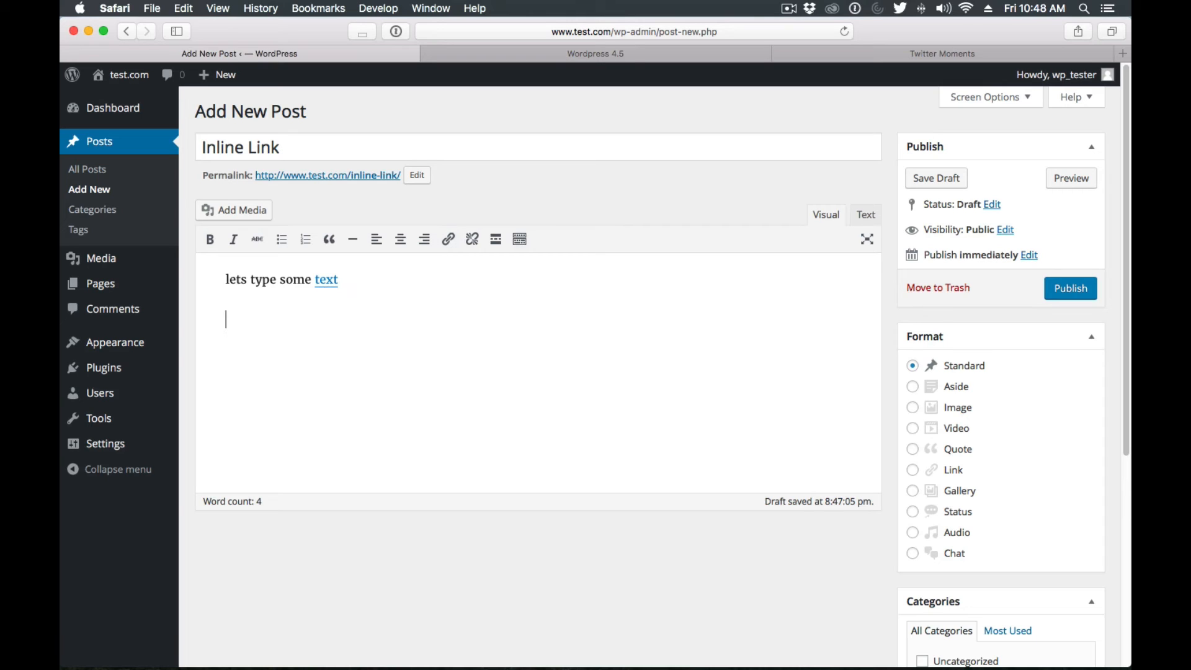
mouse_move(589, 226)
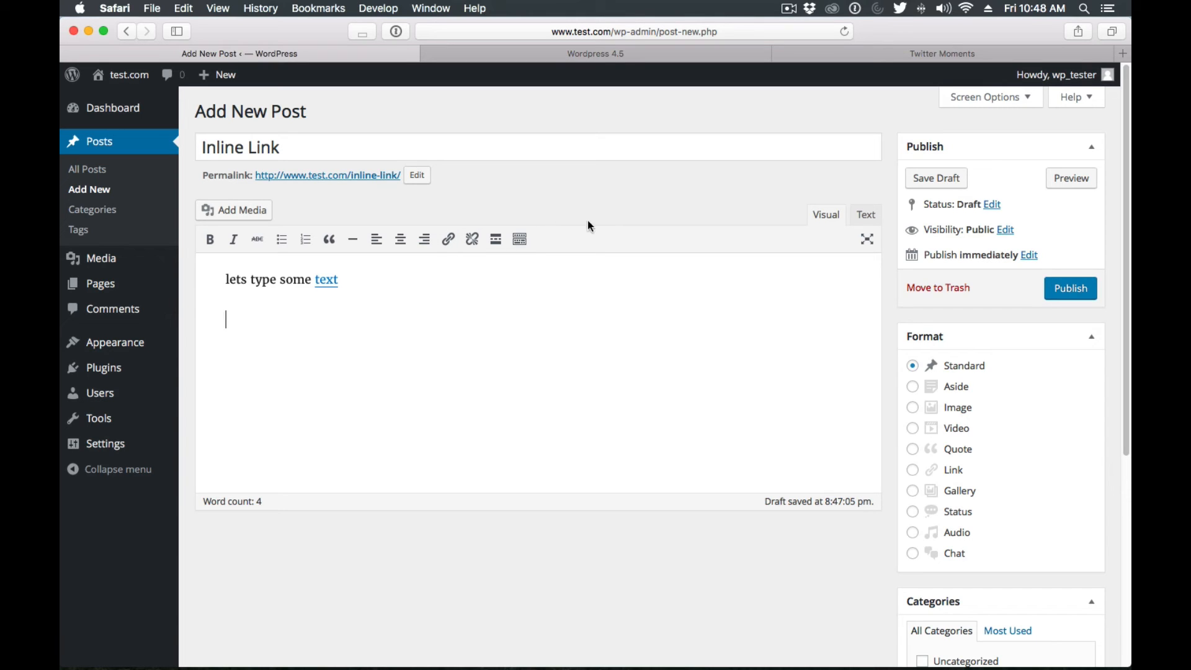
mouse_move(643, 253)
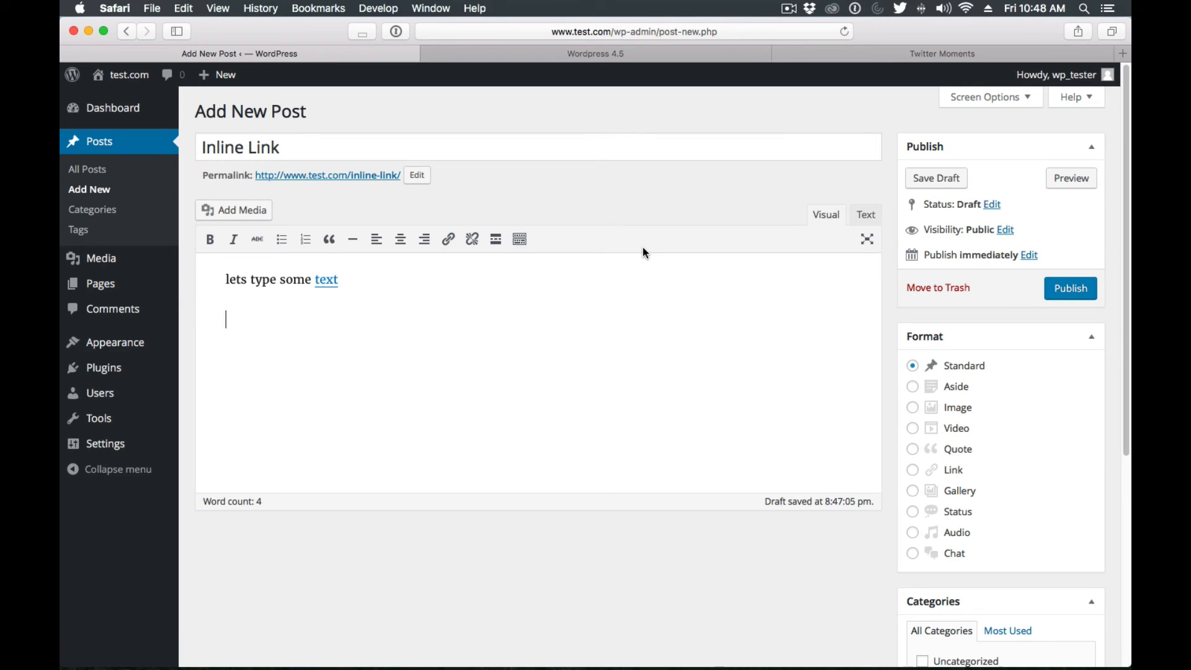
Step: Insert a horizontal line below the linked sentence, then switch to the Twitter Moments tab
left_click(352, 240)
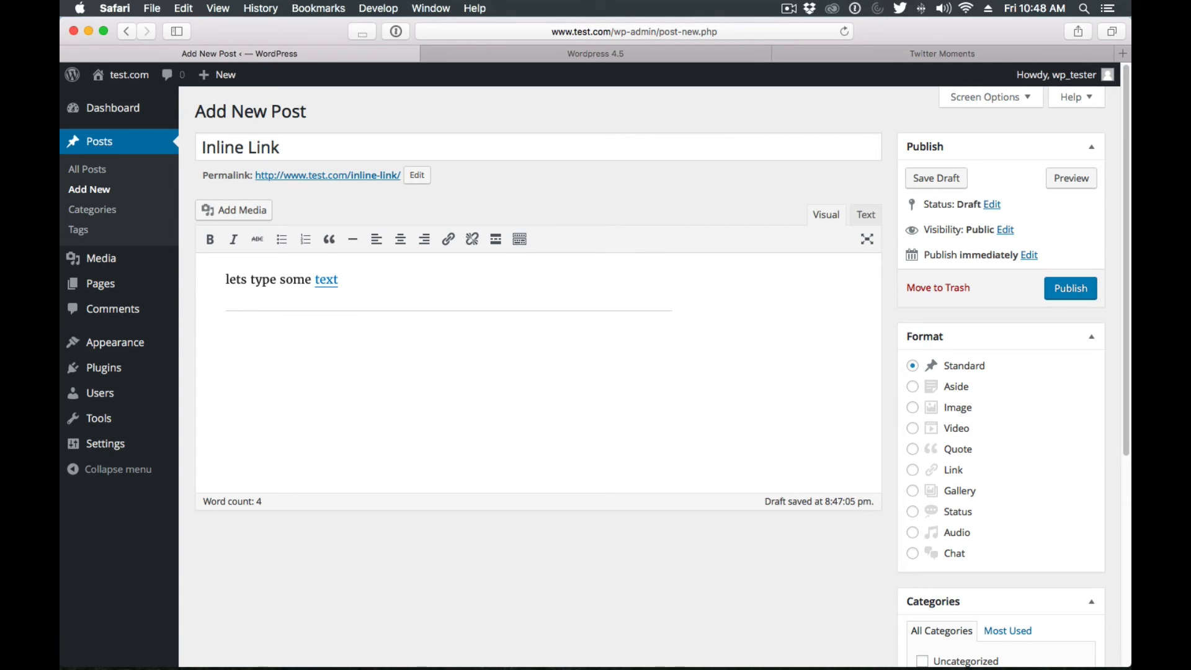
mouse_move(596, 314)
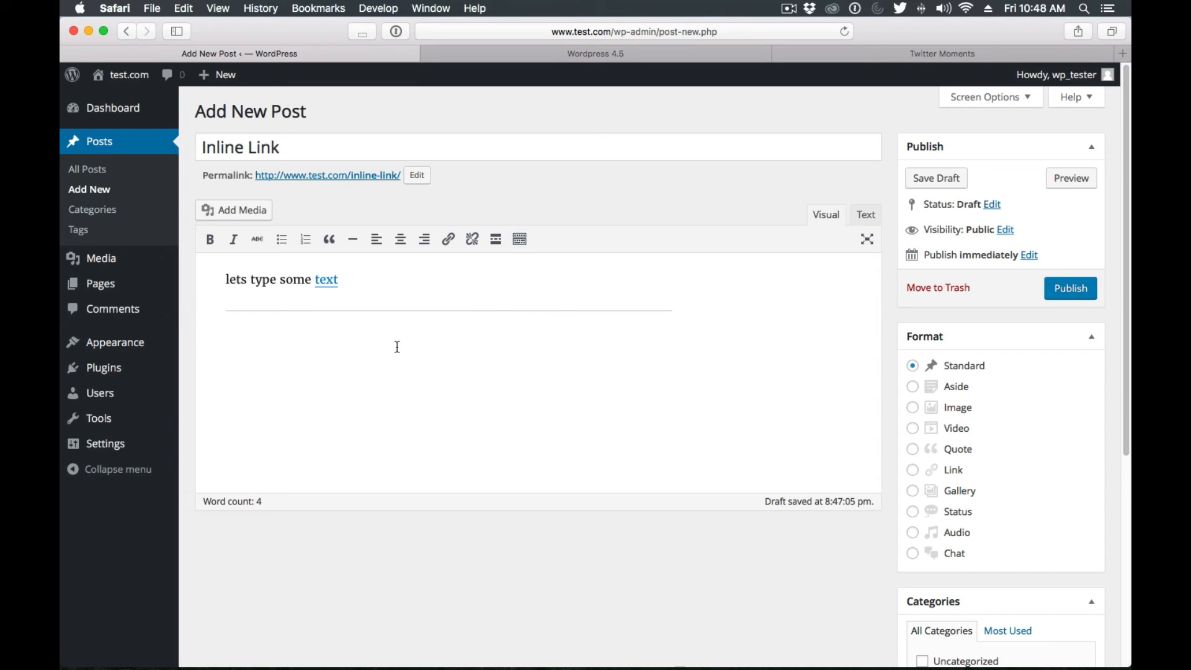
mouse_move(437, 335)
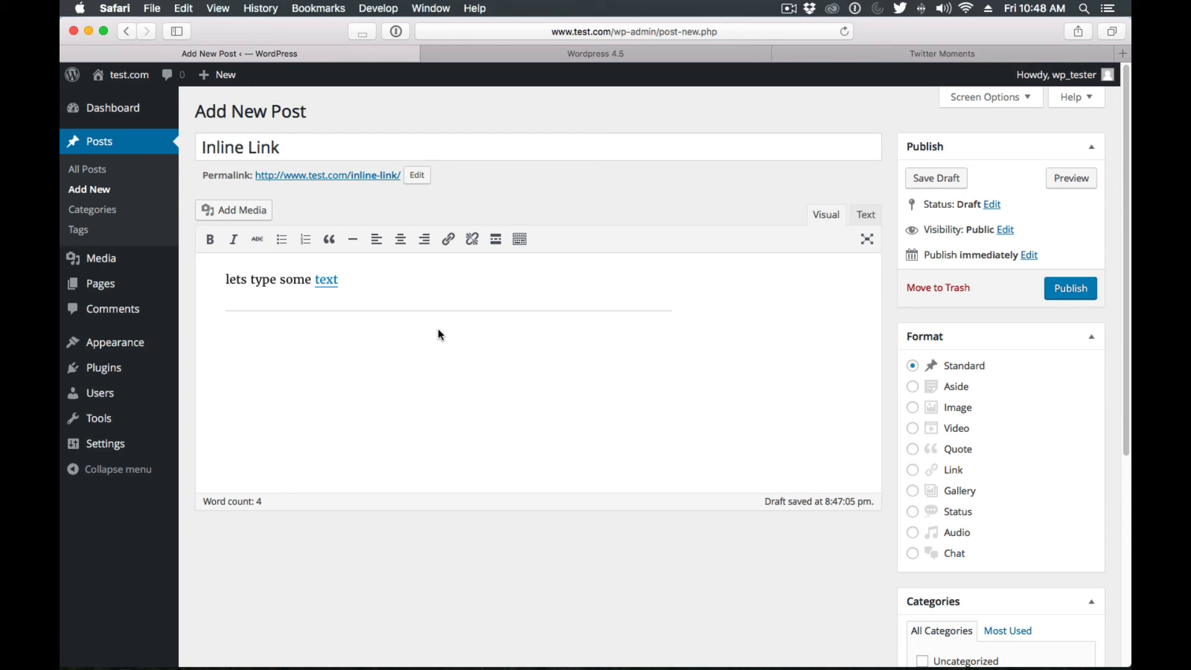
mouse_move(609, 256)
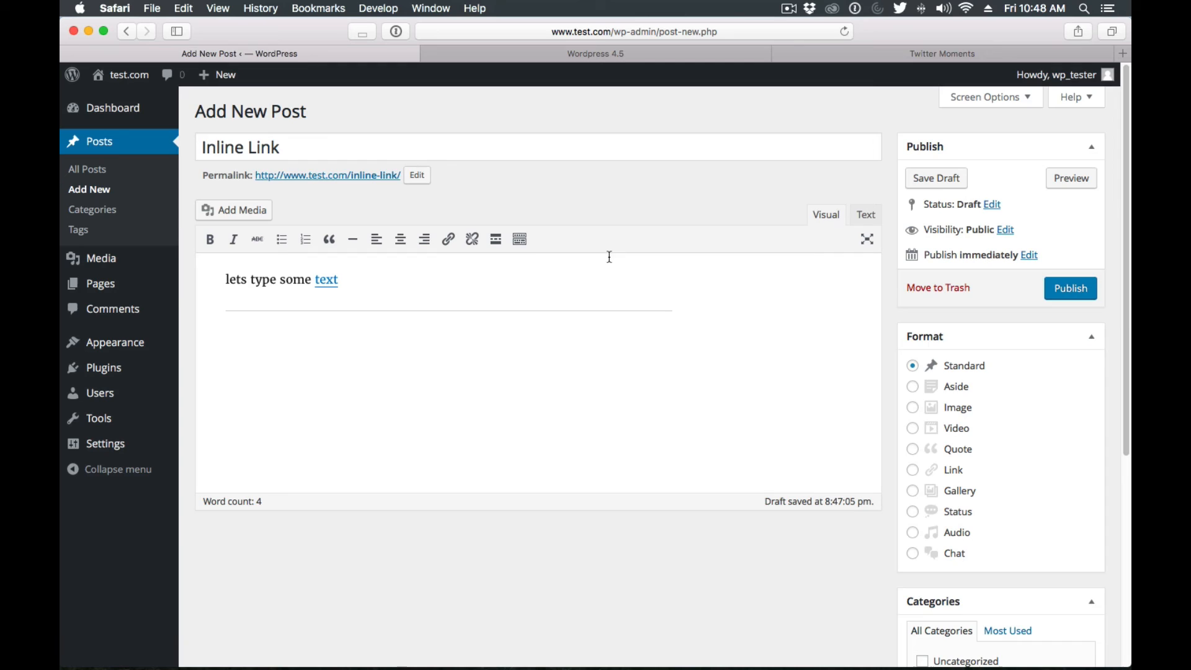
left_click(942, 53)
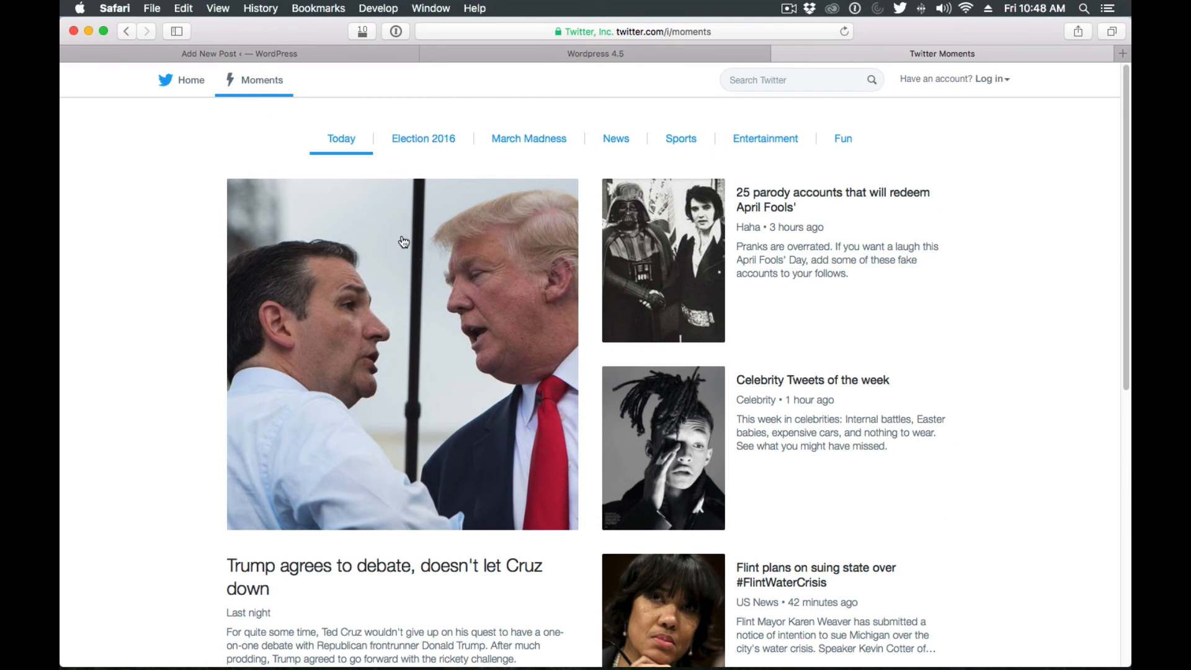
Step: Open the 'Trump agrees to debate, doesn't let Cruz down' Moment and select its URL
scroll("down", 3)
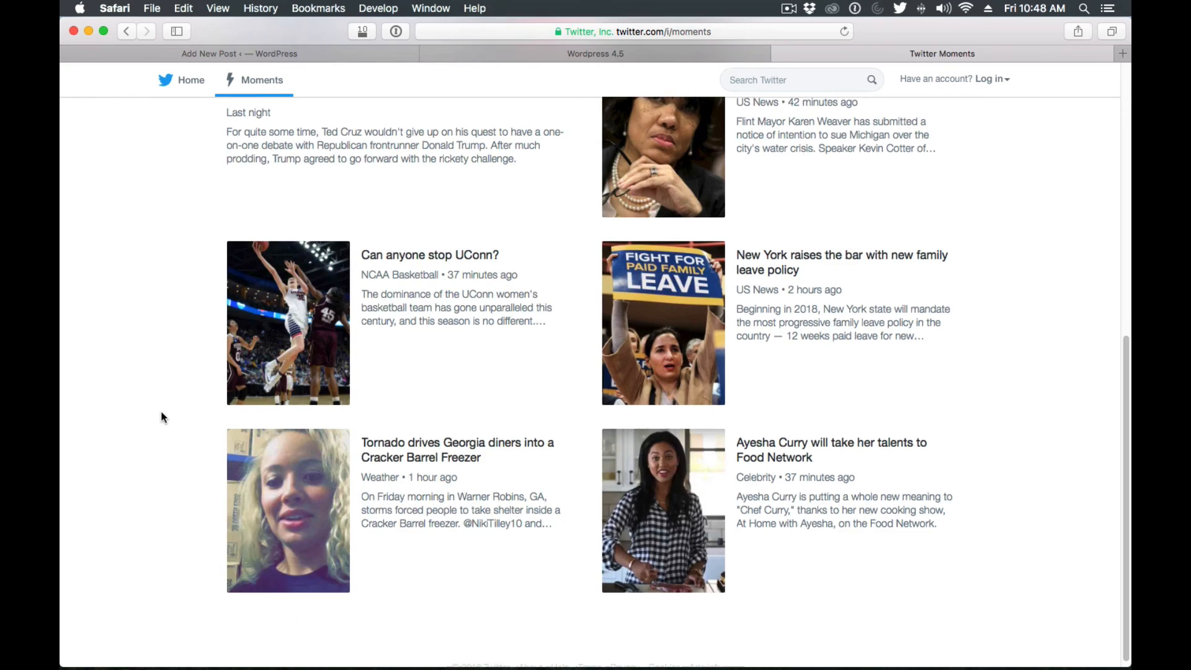
scroll("up", 3)
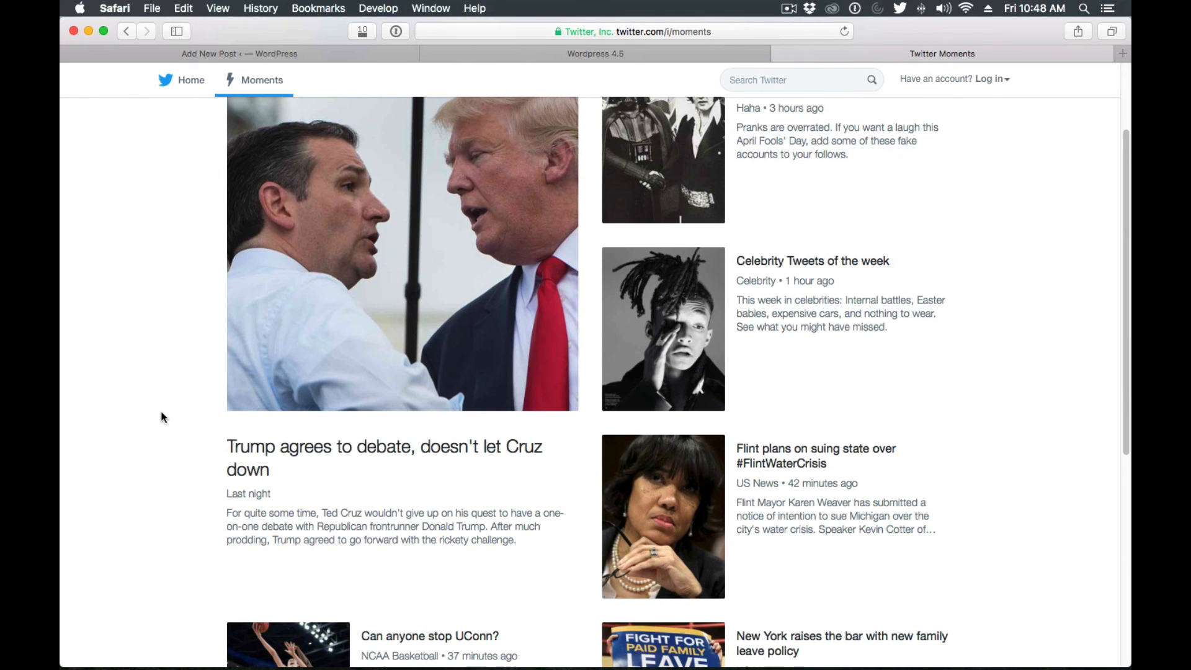
mouse_move(433, 456)
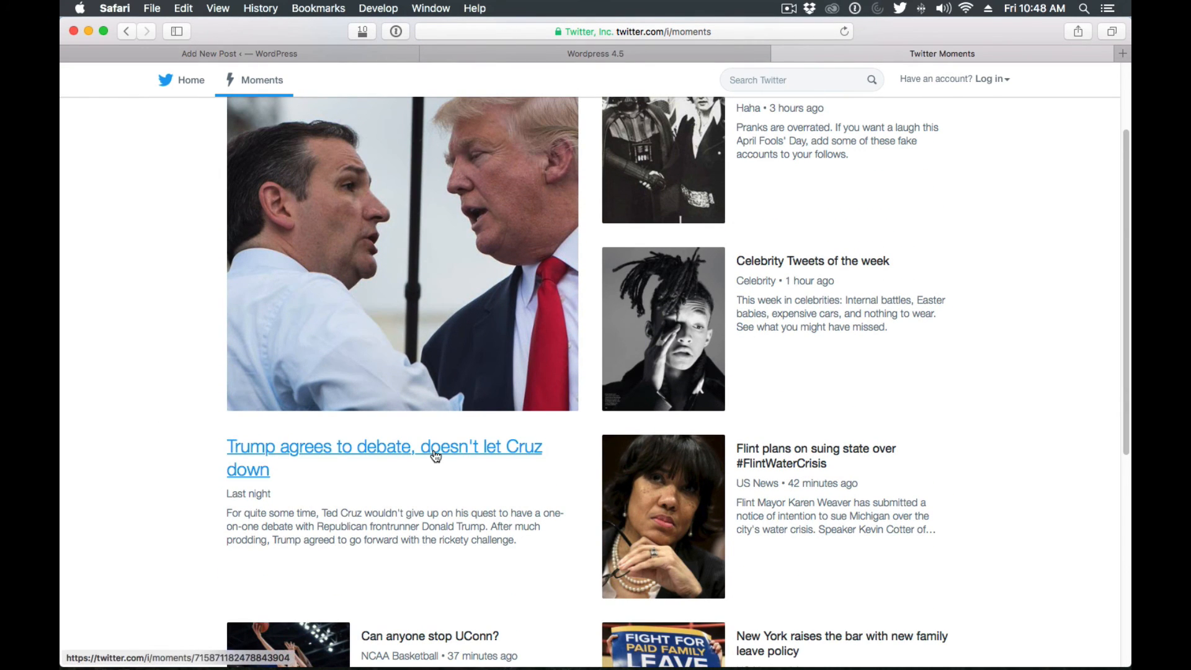
left_click(384, 446)
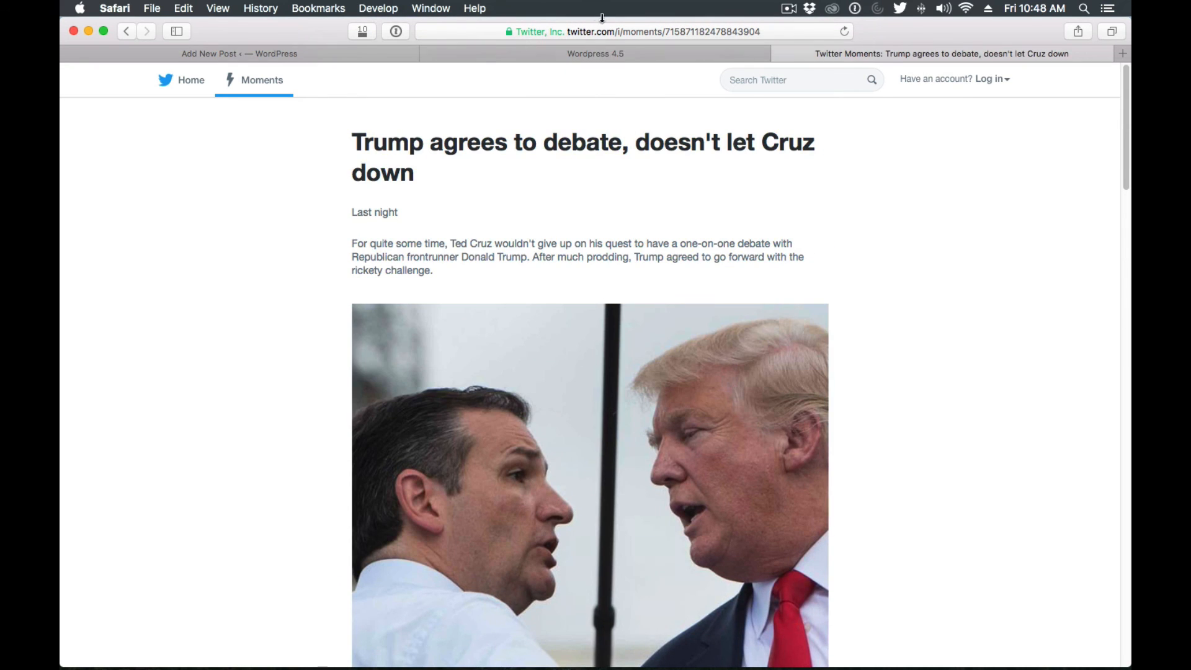
left_click(630, 31)
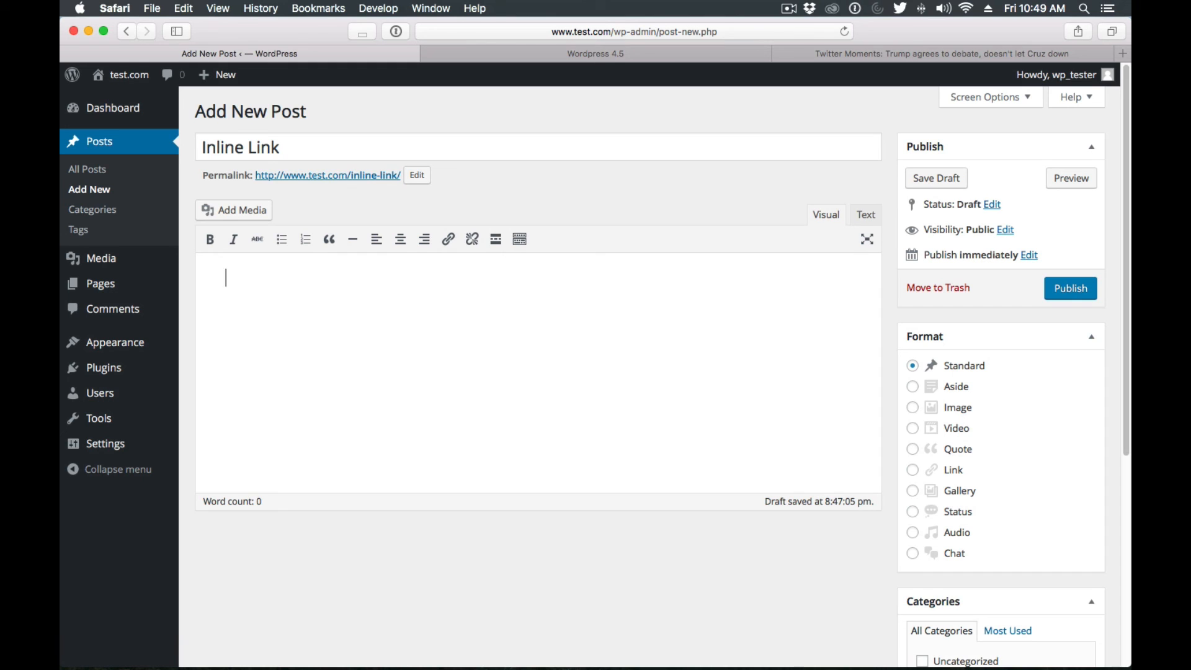
Step: Paste the Trump debate Moment URL to embed it, publish 'Inline Link', and view the live post
type("Trump agrees to debate, doesn't let Cruz down")
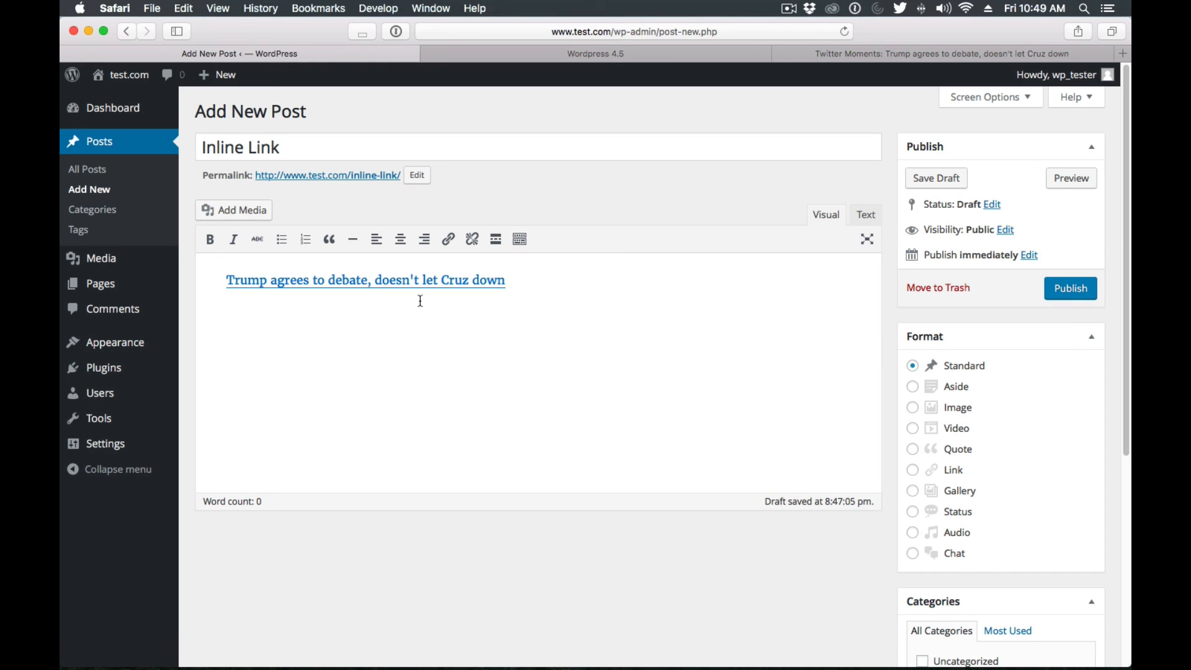
scroll("down", 3)
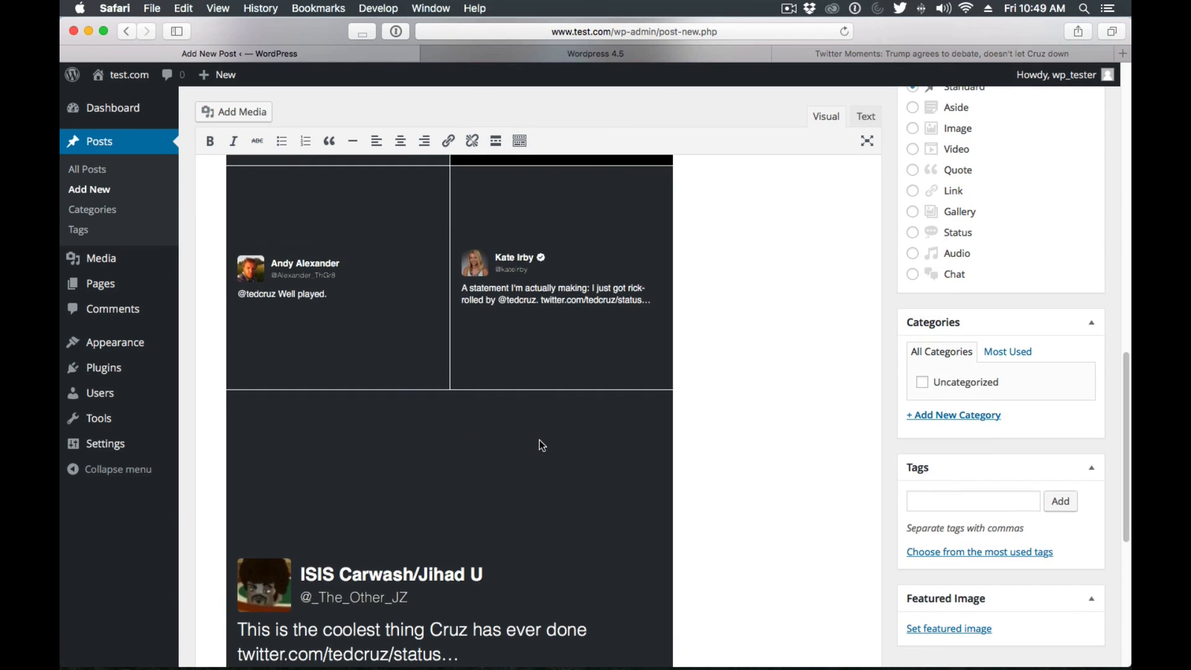
scroll("down", 3)
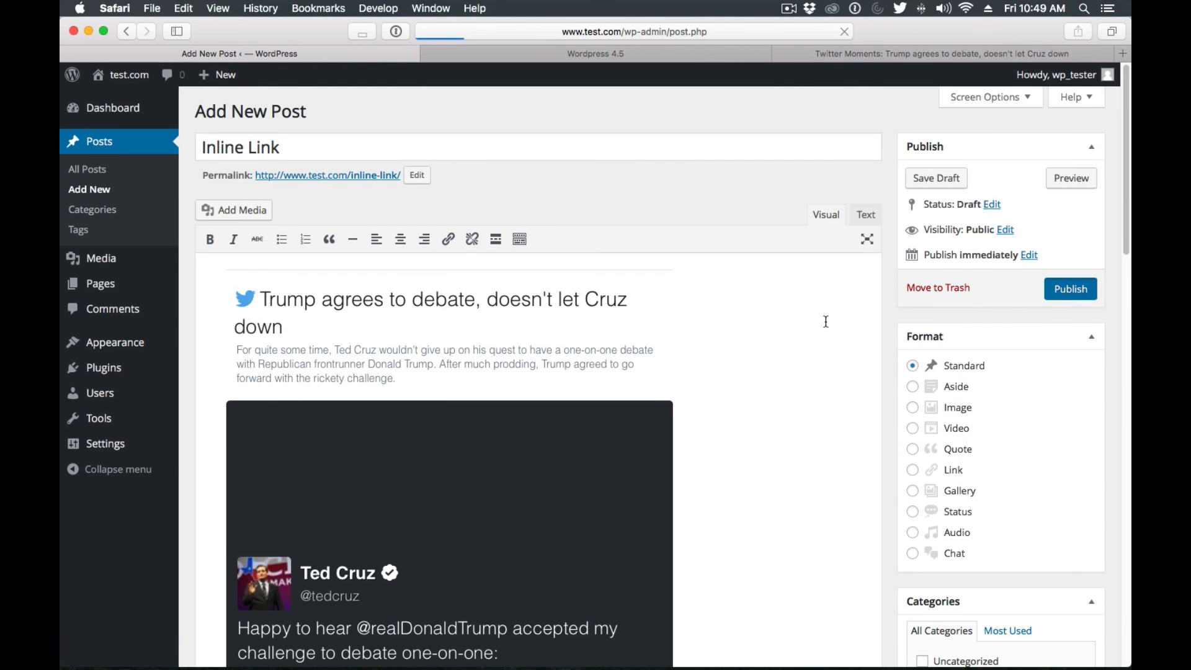
left_click(1070, 288)
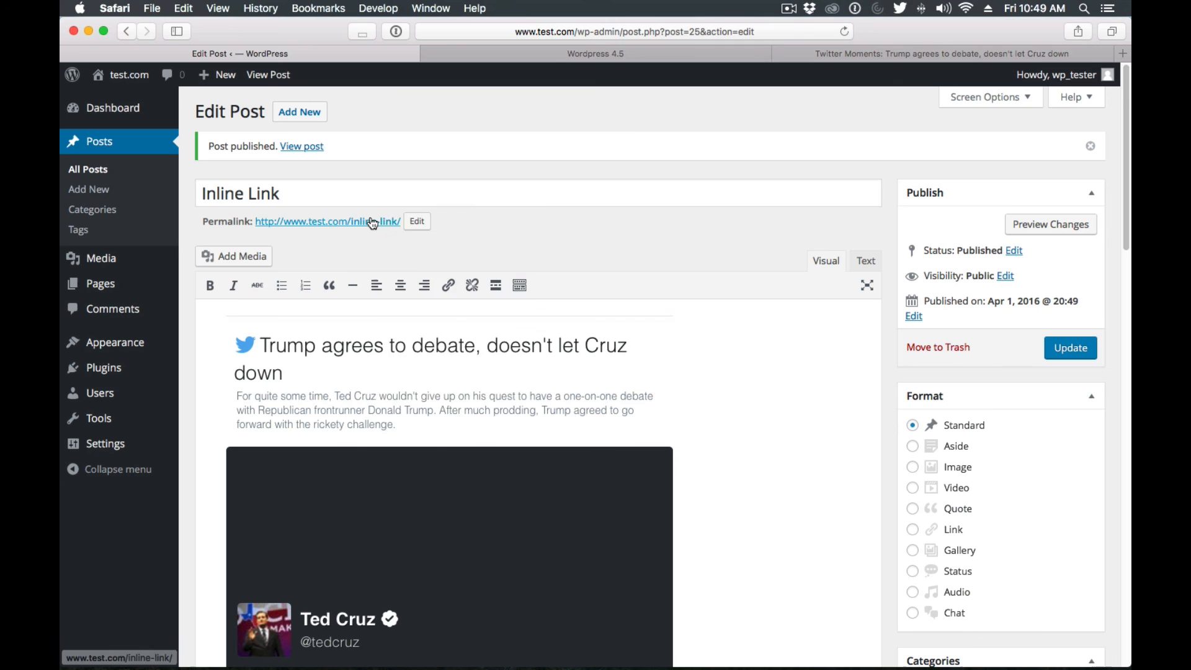
left_click(328, 221)
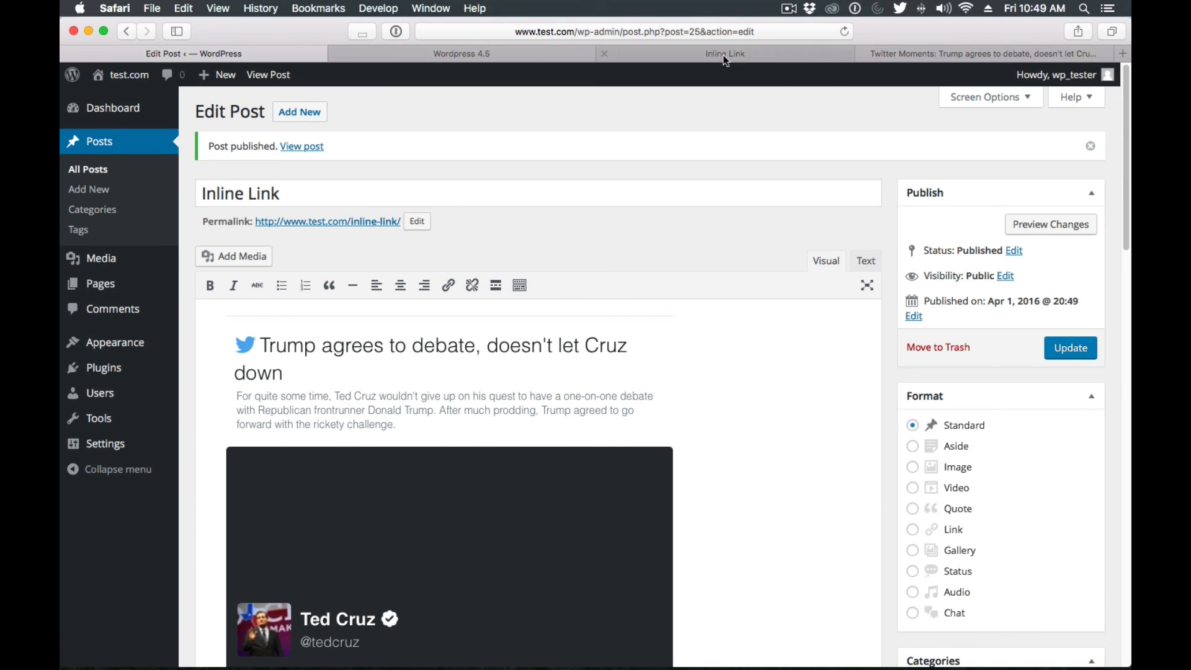